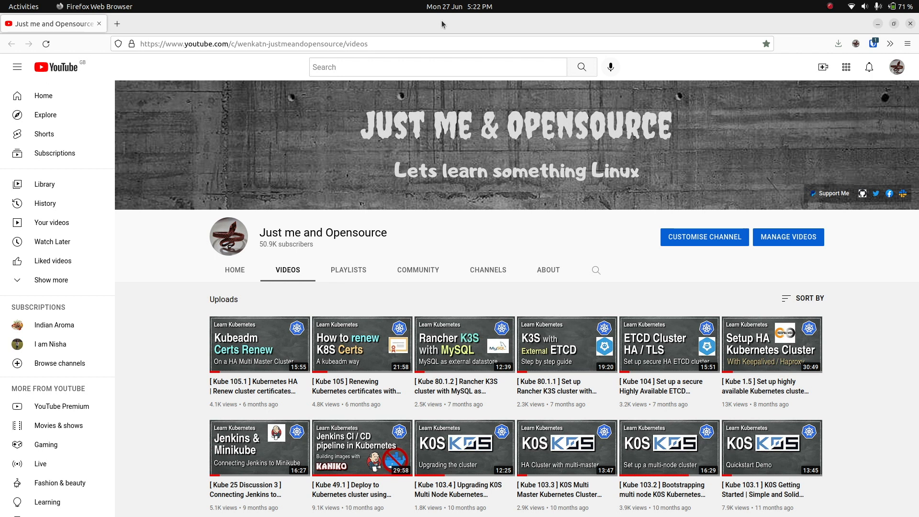
{"action": "mouse_move", "coordinate": [316, 32]}
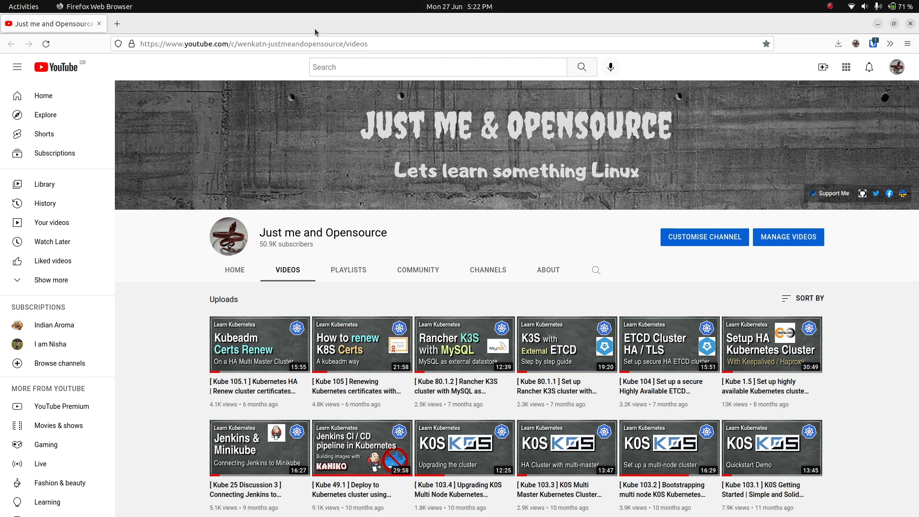
{"action": "mouse_move", "coordinate": [322, 32]}
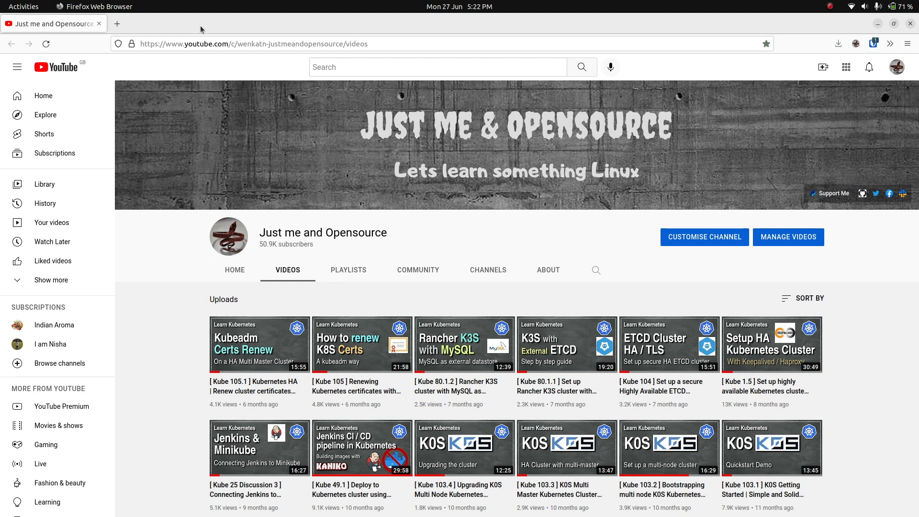
Step: Show the open pull requests of the justmeandopensource/kubernetes repository in a new tab
{"action": "left_click", "coordinate": [117, 23]}
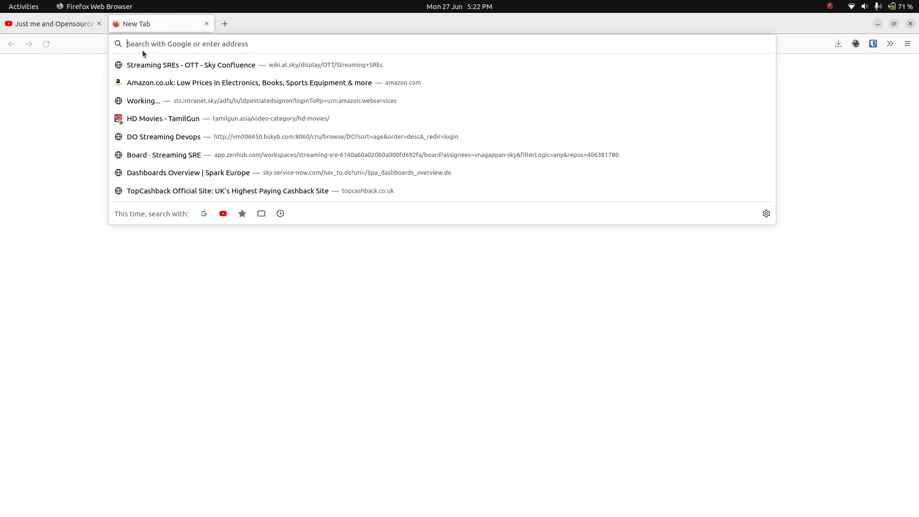
{"action": "type", "text": "*justmeandopensource/kubernetes"}
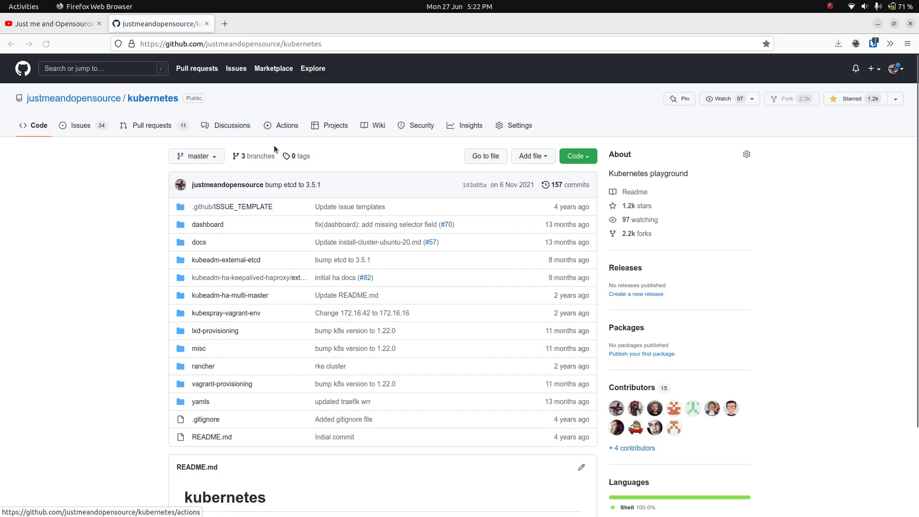
{"action": "mouse_move", "coordinate": [121, 157]}
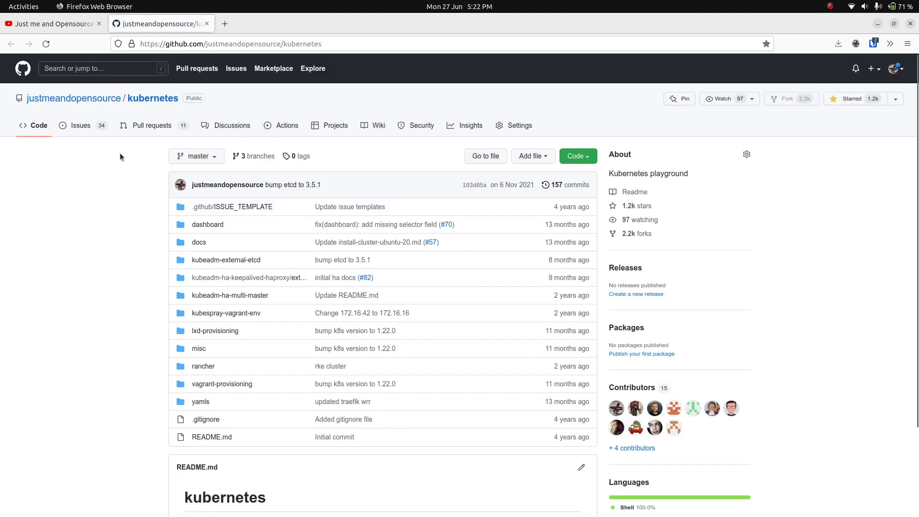
{"action": "left_click", "coordinate": [151, 125]}
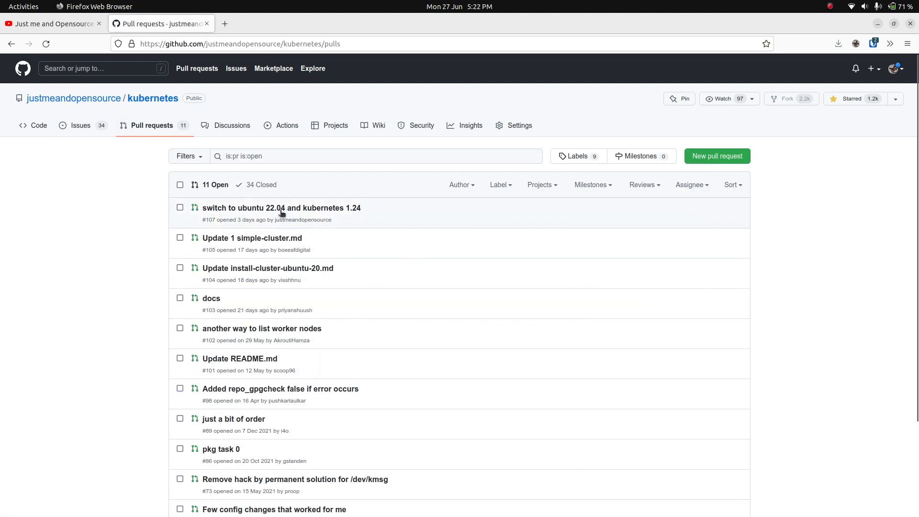
{"action": "mouse_move", "coordinate": [120, 229]}
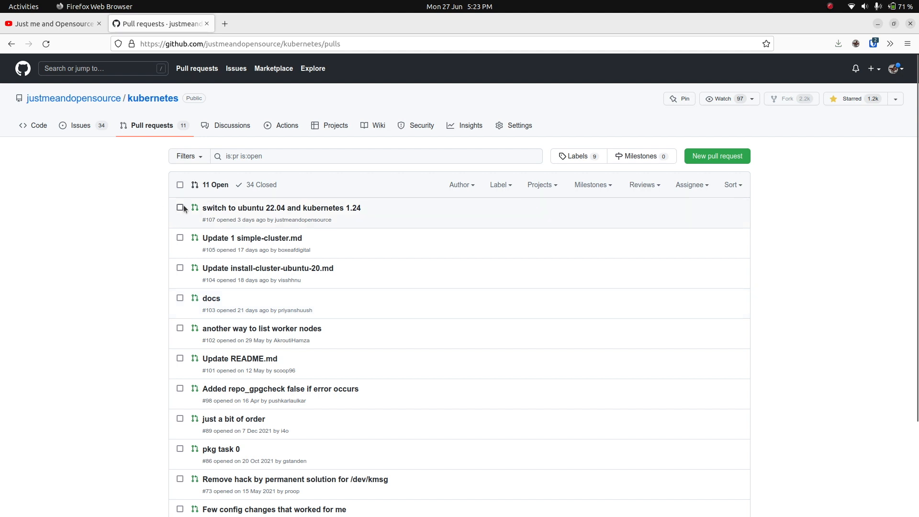
{"action": "mouse_move", "coordinate": [282, 208]}
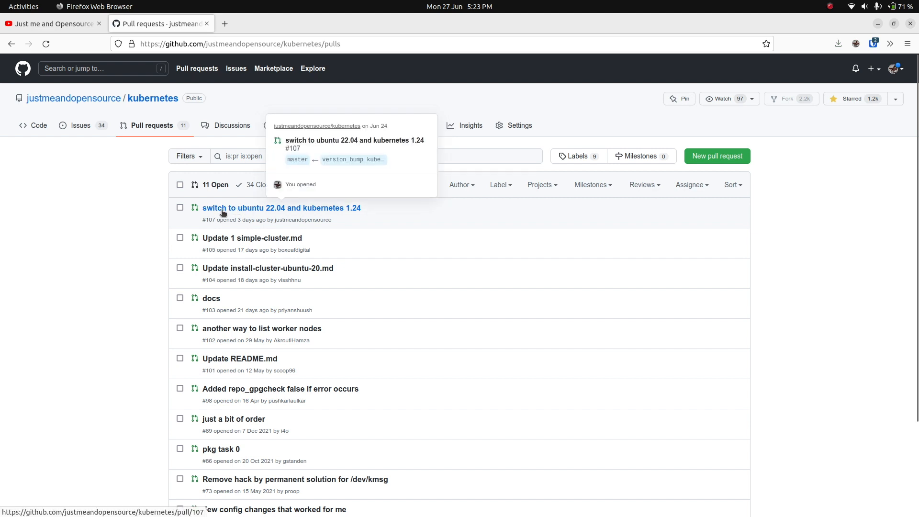
{"action": "mouse_move", "coordinate": [245, 210]}
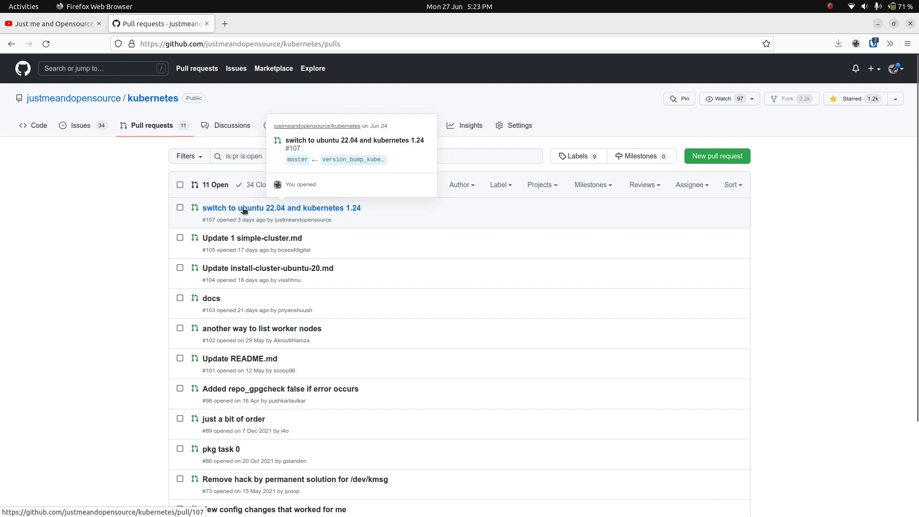
{"action": "mouse_move", "coordinate": [247, 211]}
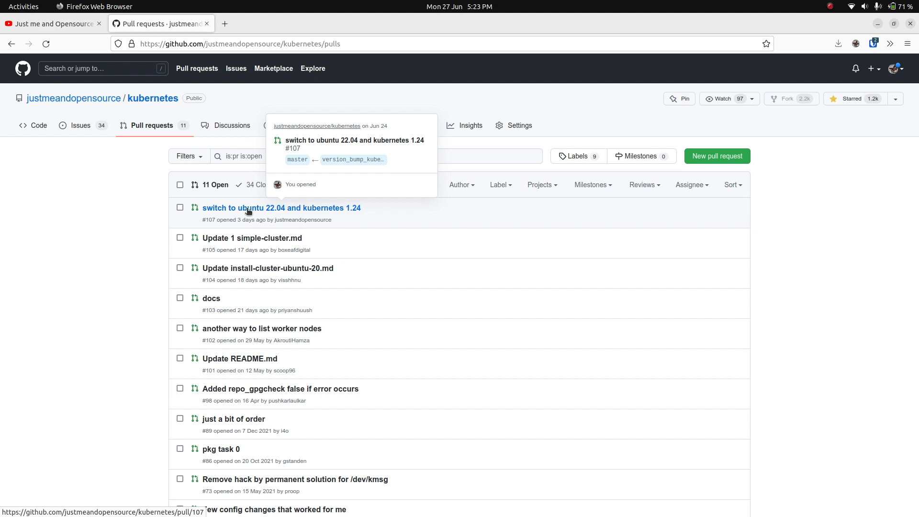
{"action": "mouse_move", "coordinate": [281, 210]}
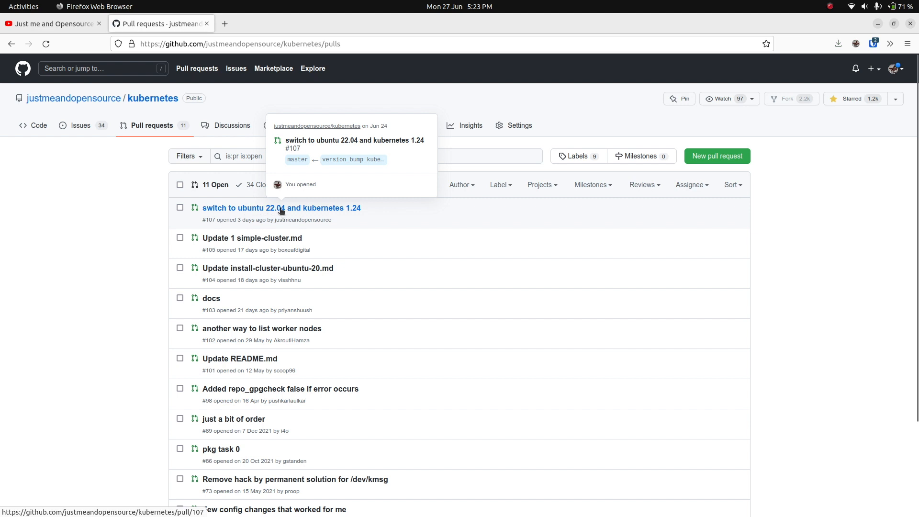
{"action": "mouse_move", "coordinate": [260, 217]}
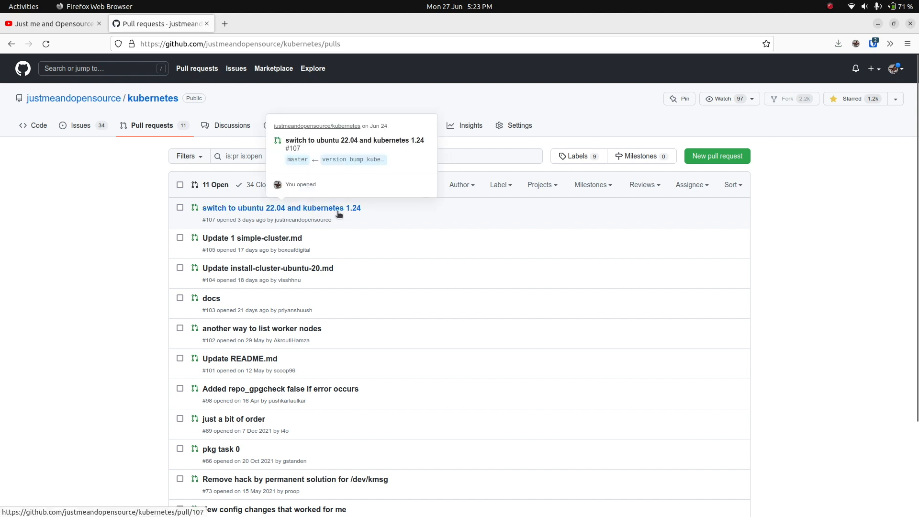
{"action": "mouse_move", "coordinate": [326, 211]}
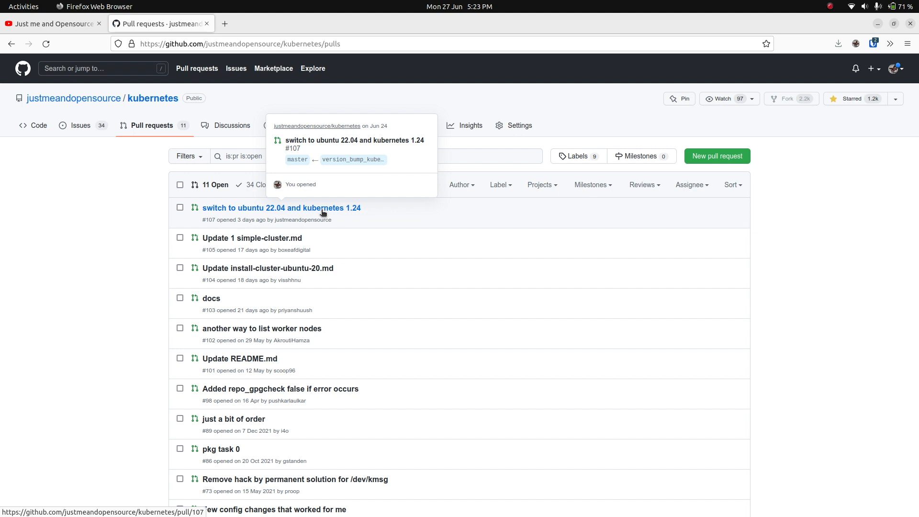
Step: Review PR #107's Vagrantfile diff for the Ubuntu 22.04 and Kubernetes 1.24 switch
{"action": "left_click", "coordinate": [282, 207]}
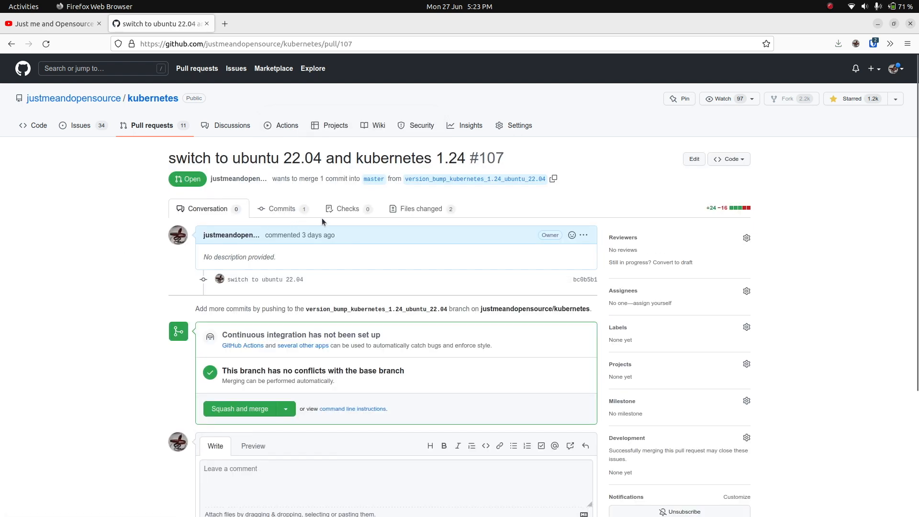
{"action": "left_click", "coordinate": [421, 208]}
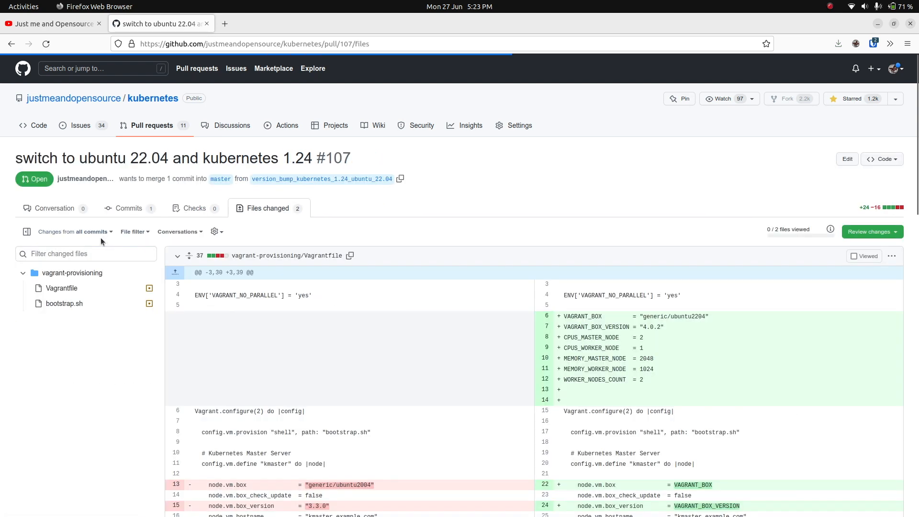
{"action": "scroll", "scroll_direction": "down", "scroll_amount": 3}
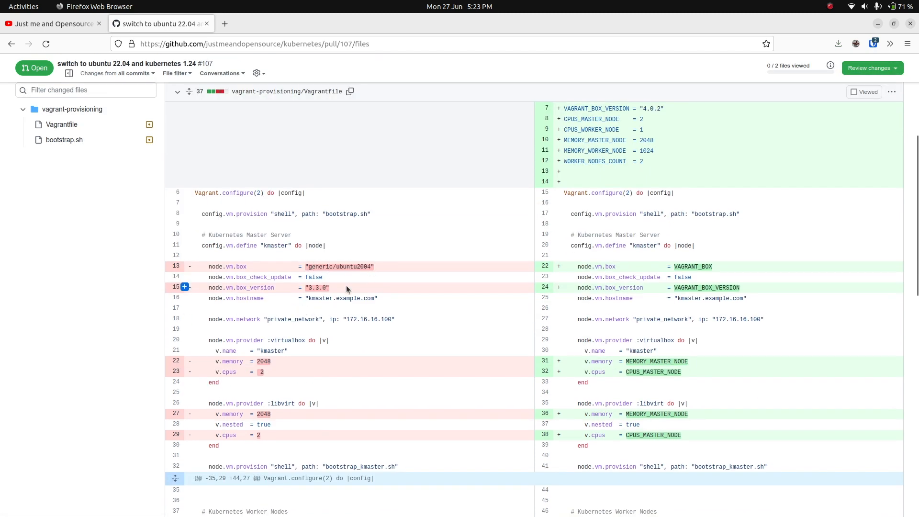
{"action": "scroll", "scroll_direction": "down", "scroll_amount": 3}
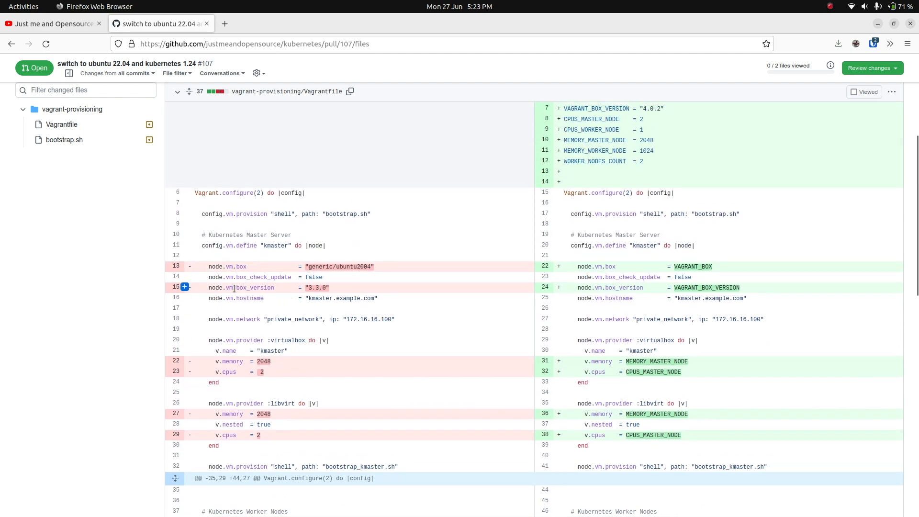
{"action": "mouse_move", "coordinate": [333, 286]}
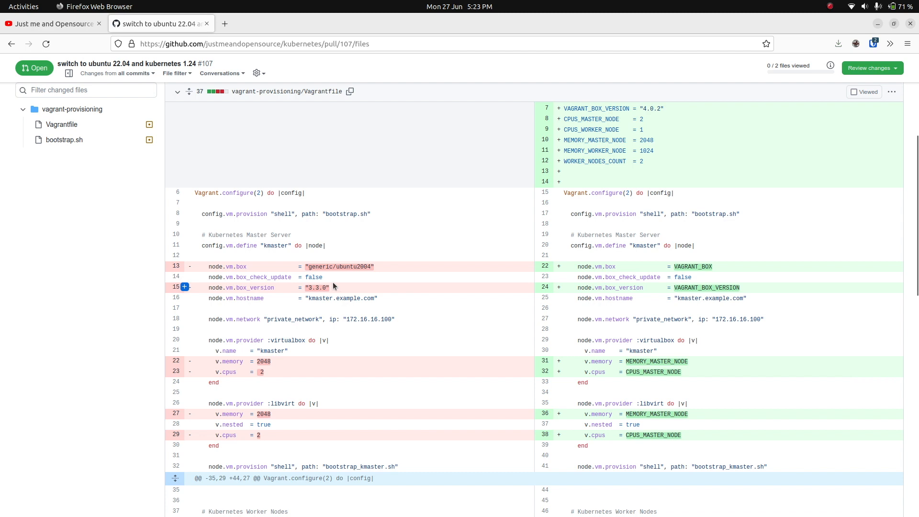
{"action": "scroll", "scroll_direction": "down", "scroll_amount": 3}
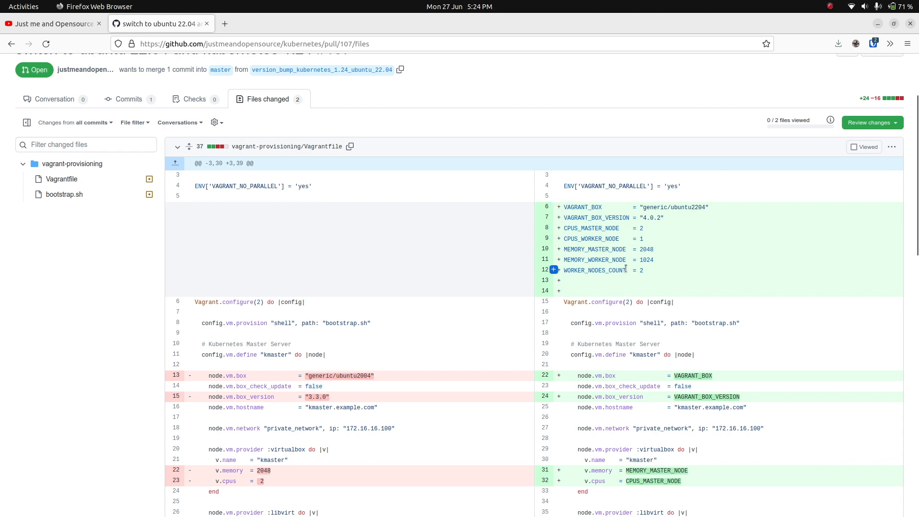
{"action": "mouse_move", "coordinate": [631, 271]}
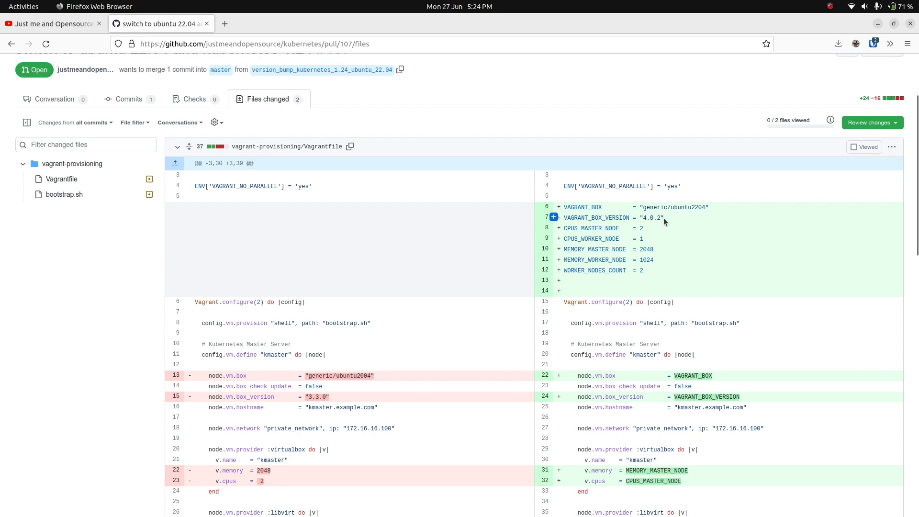
{"action": "scroll", "scroll_direction": "down", "scroll_amount": 3}
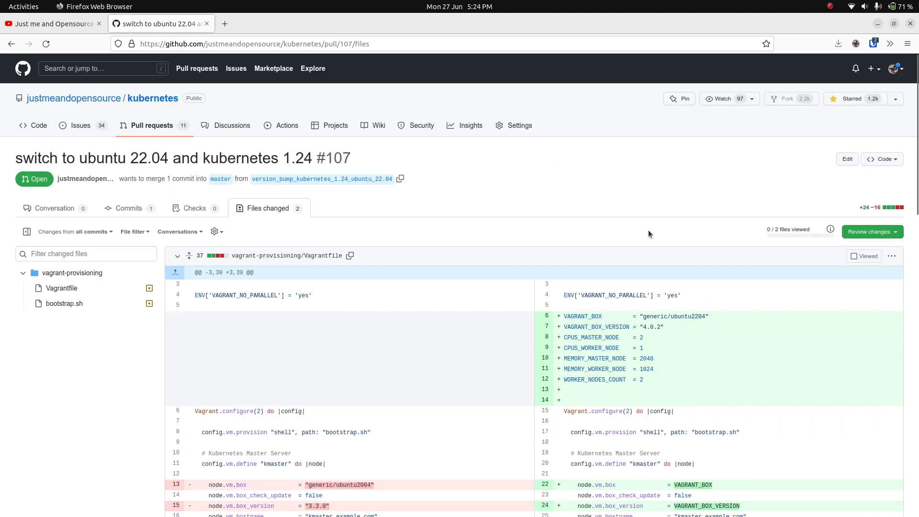
{"action": "scroll", "scroll_direction": "down", "scroll_amount": 3}
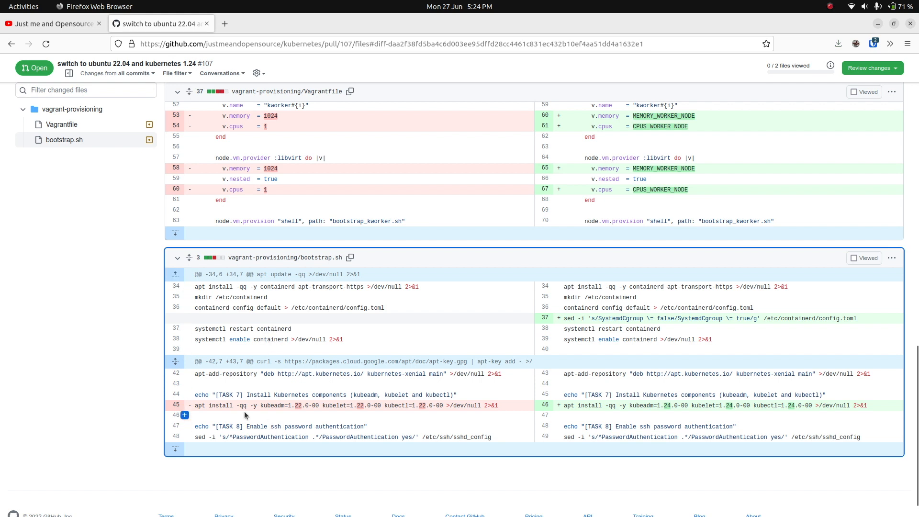
{"action": "mouse_move", "coordinate": [242, 416]}
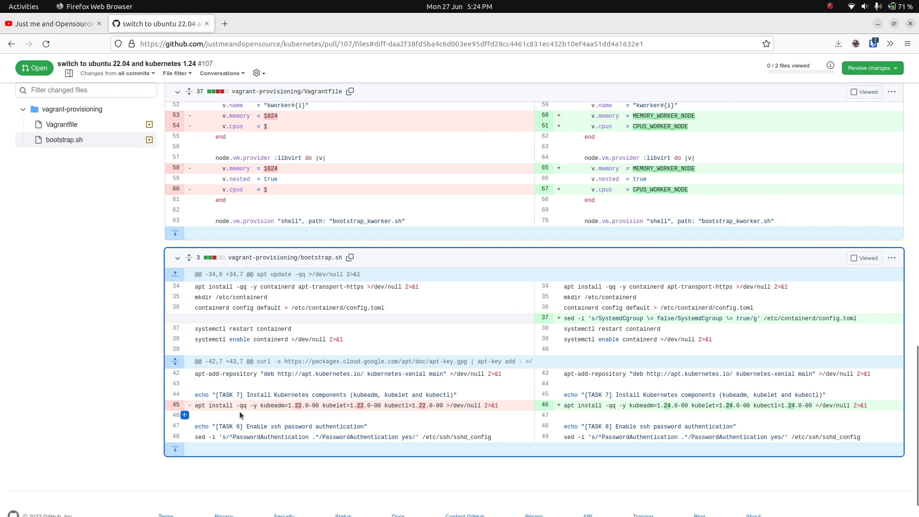
{"action": "mouse_move", "coordinate": [239, 405]}
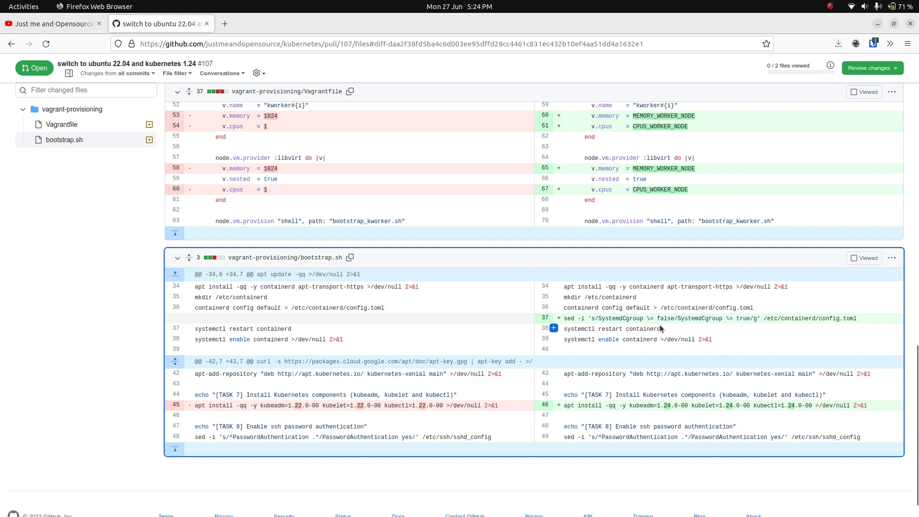
{"action": "mouse_move", "coordinate": [657, 329]}
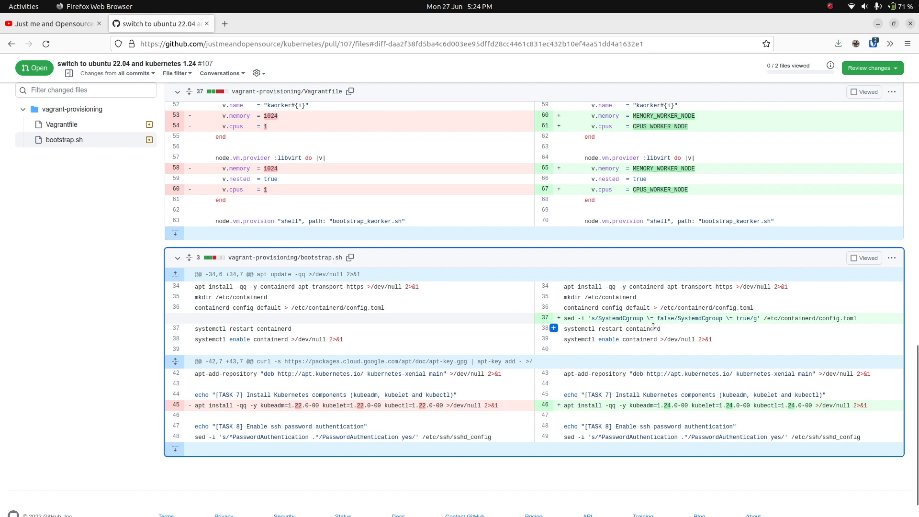
{"action": "mouse_move", "coordinate": [600, 318]}
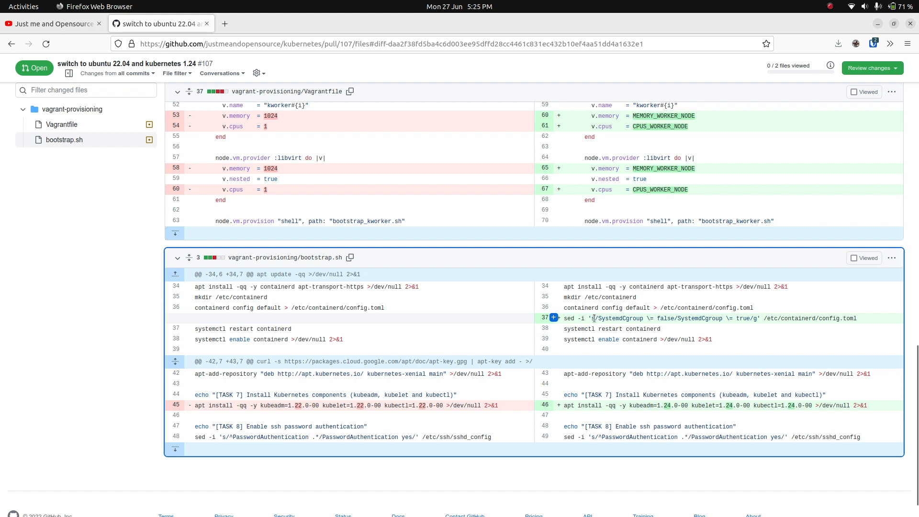
{"action": "mouse_move", "coordinate": [615, 318]}
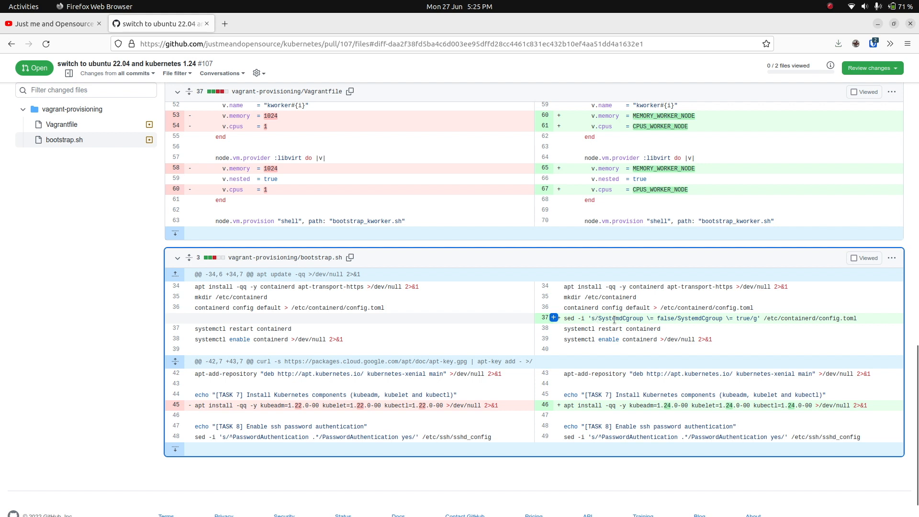
{"action": "mouse_move", "coordinate": [577, 308]}
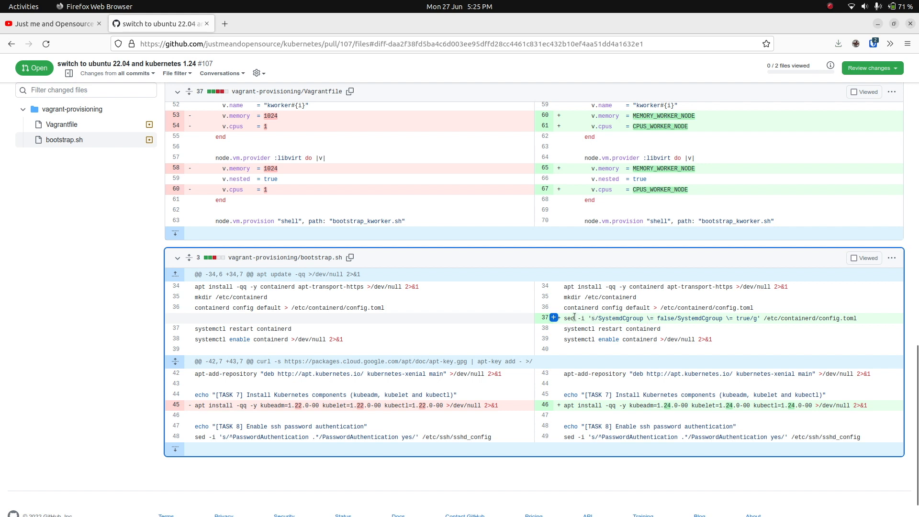
{"action": "mouse_move", "coordinate": [617, 318]}
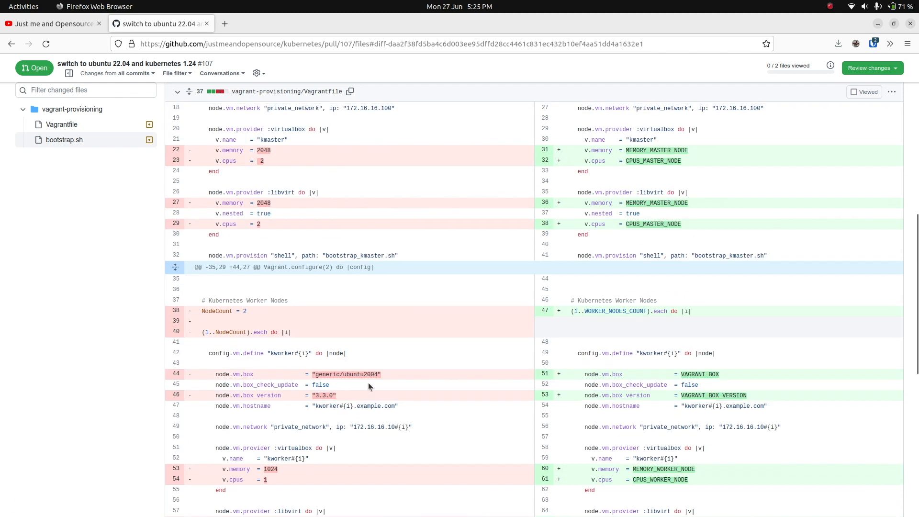
{"action": "scroll", "scroll_direction": "down", "scroll_amount": 3}
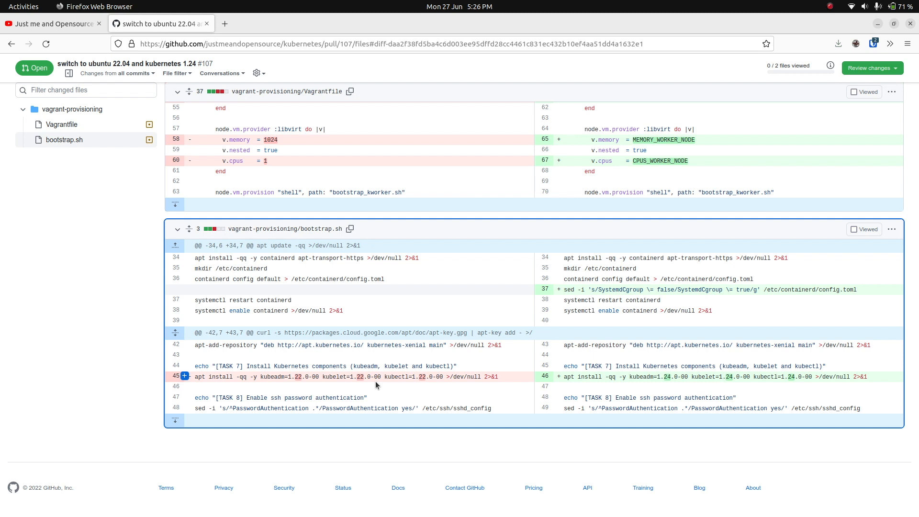
{"action": "mouse_move", "coordinate": [441, 164]}
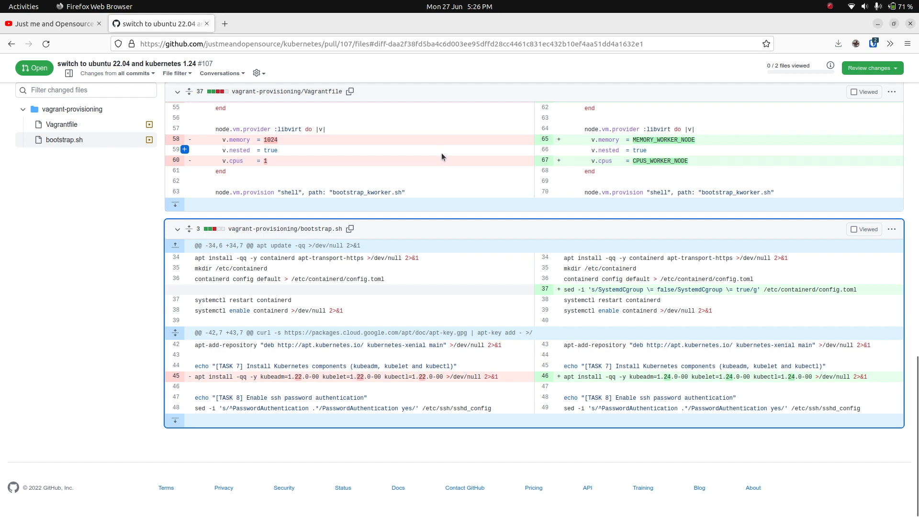
{"action": "mouse_move", "coordinate": [440, 155]}
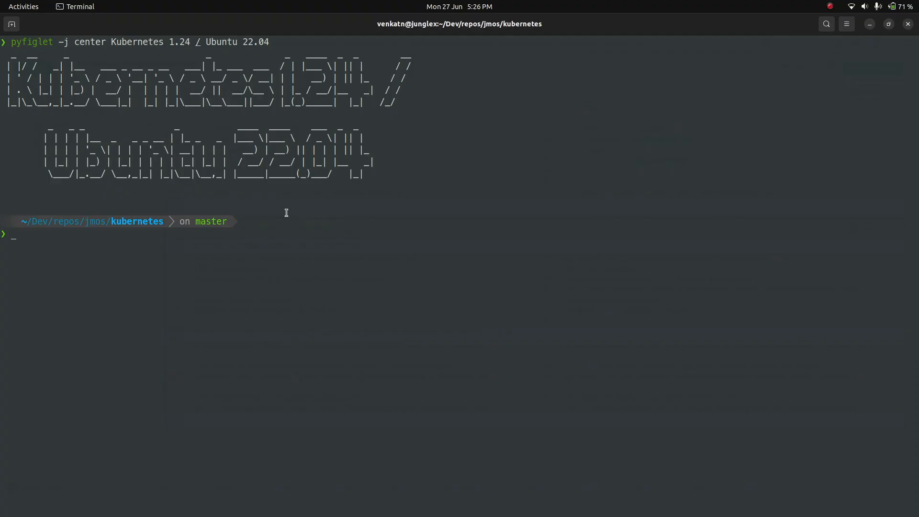
Step: Check the remotes and switch to branch version_bump_kubernetes_1.24_ubuntu_22.04
{"action": "type", "text": "clear"}
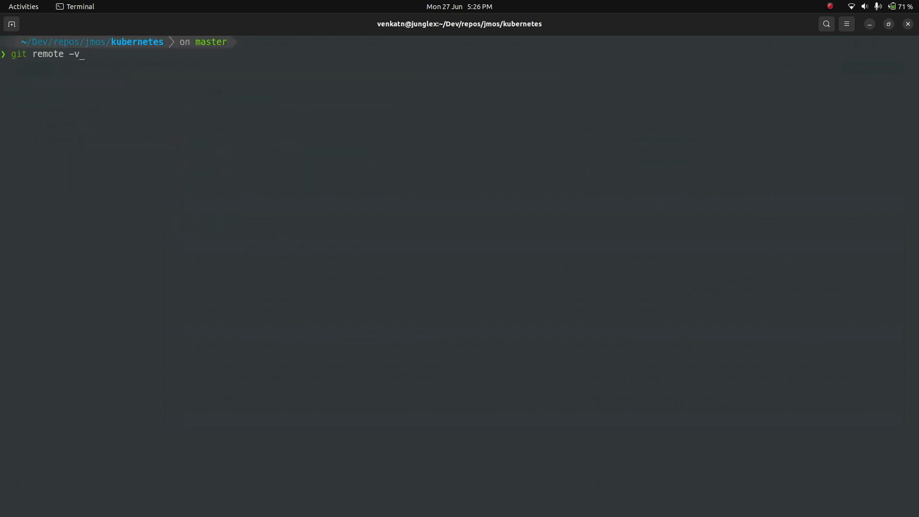
{"action": "key", "text": "Return"}
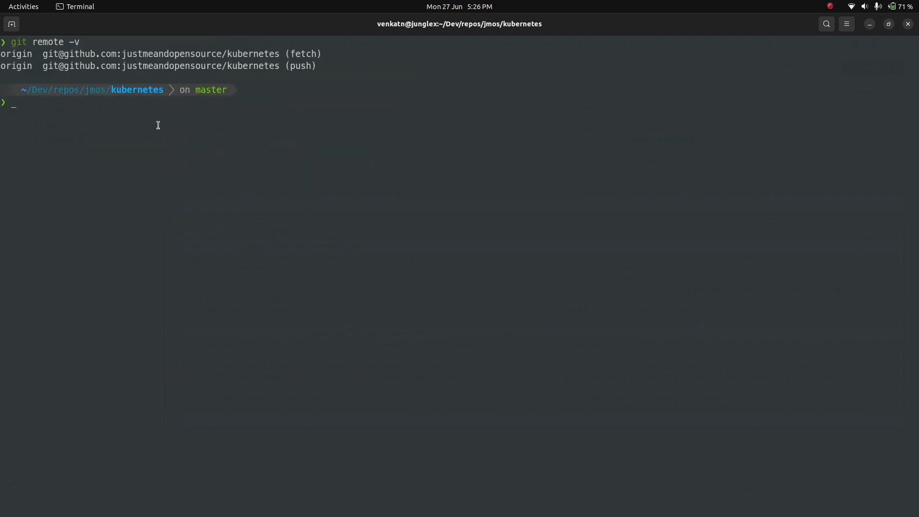
{"action": "mouse_move", "coordinate": [275, 137]}
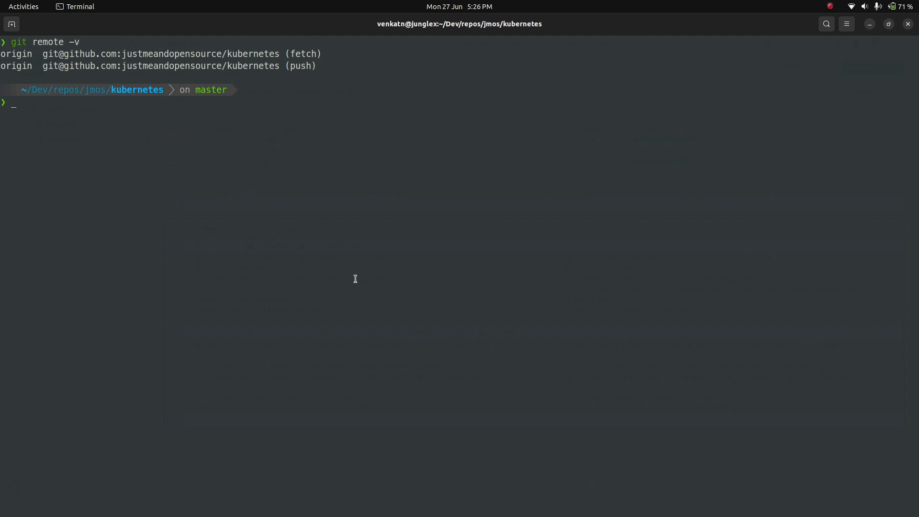
{"action": "mouse_move", "coordinate": [406, 194]}
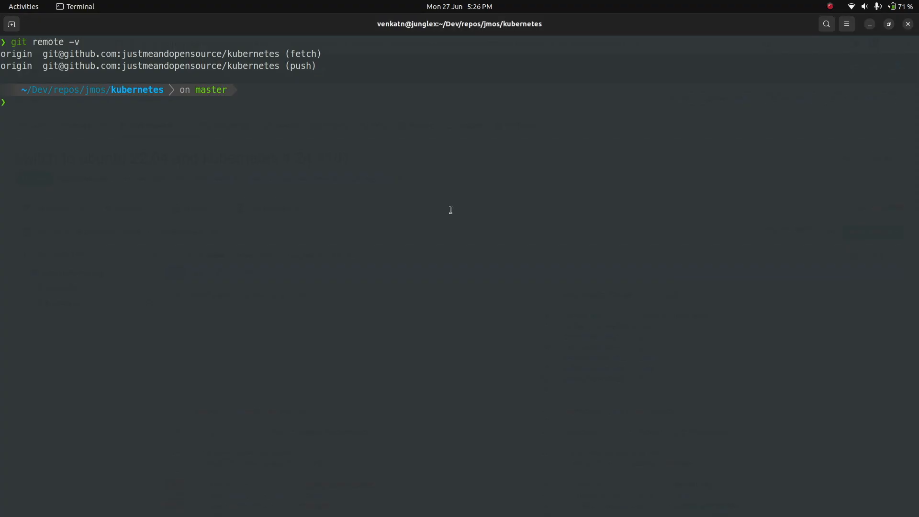
{"action": "type", "text": "gco version_bump_kubernetes_1.24_ubuntu_22.04"}
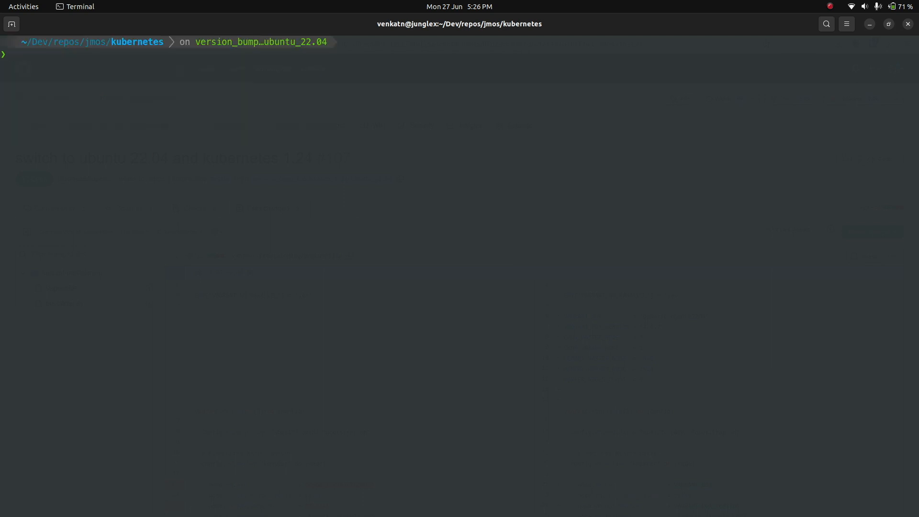
{"action": "type", "text": "clear"}
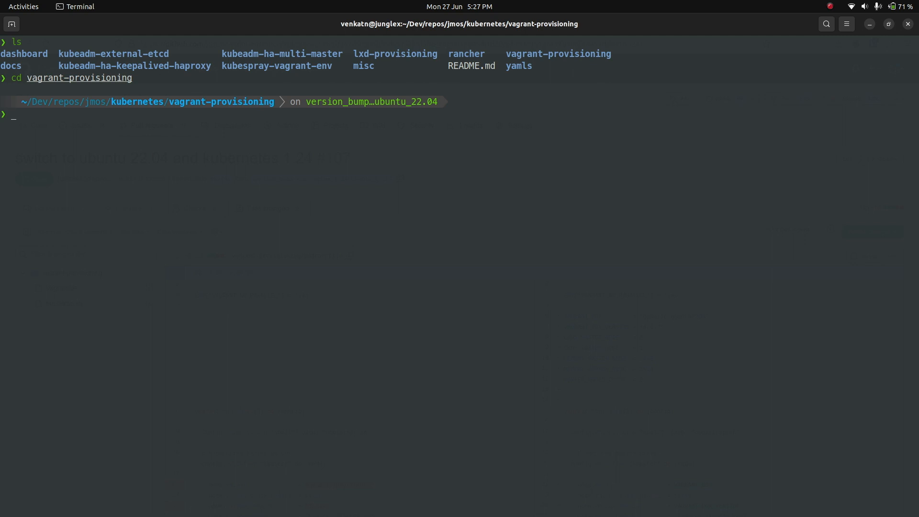
Step: List VirtualBox VMs and Vagrant boxes, confirming generic/ubuntu2204 at version 4.0.2
{"action": "type", "text": "vob"}
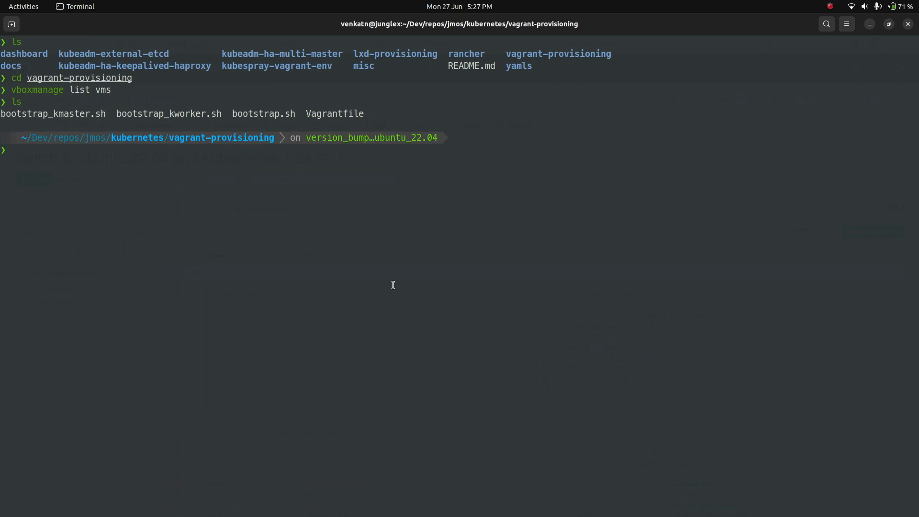
{"action": "type", "text": "vagrant box list"}
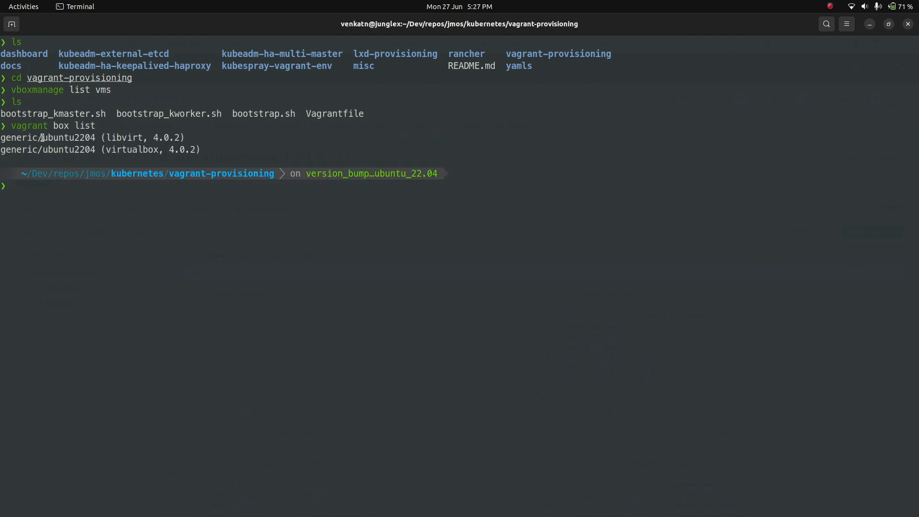
{"action": "double_click", "coordinate": [68, 137]}
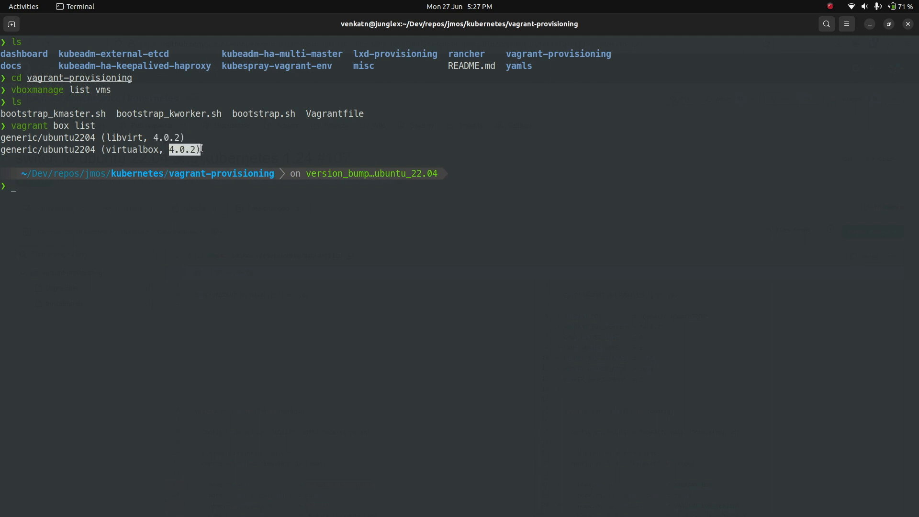
{"action": "mouse_move", "coordinate": [325, 189]}
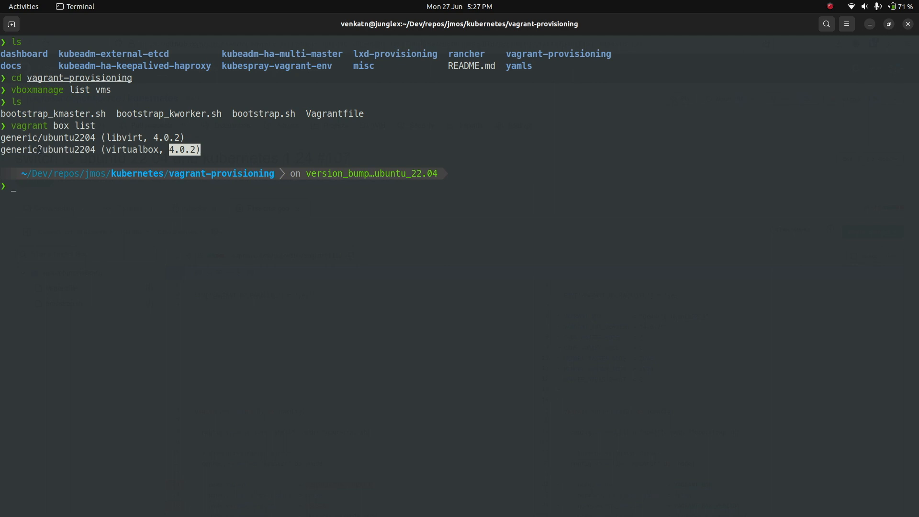
{"action": "type", "text": "vagrant box list"}
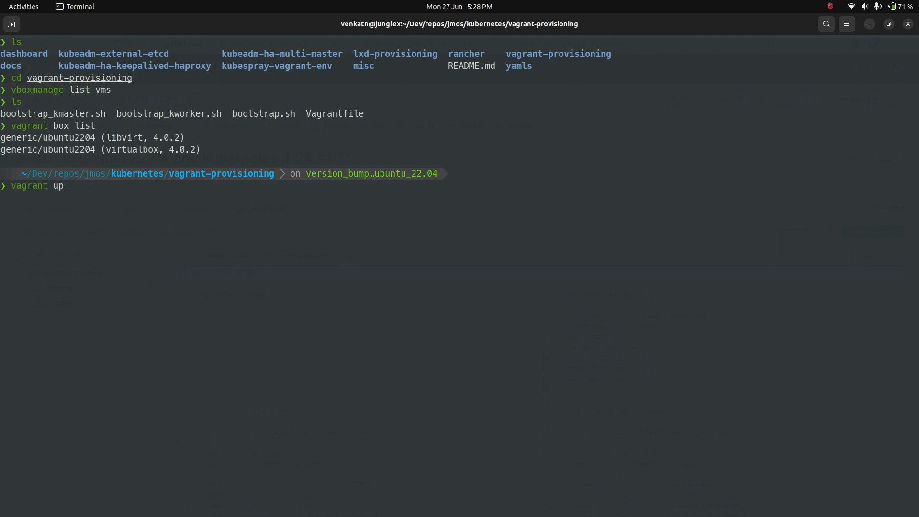
Step: Run vagrant up and confirm kmaster, kworker1 and kworker2 are all running
{"action": "key", "text": "Return"}
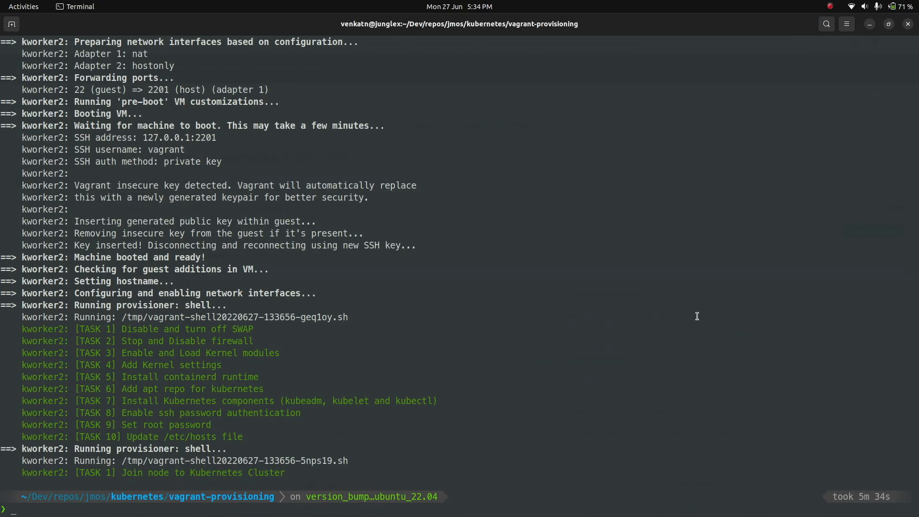
{"action": "mouse_move", "coordinate": [639, 327]}
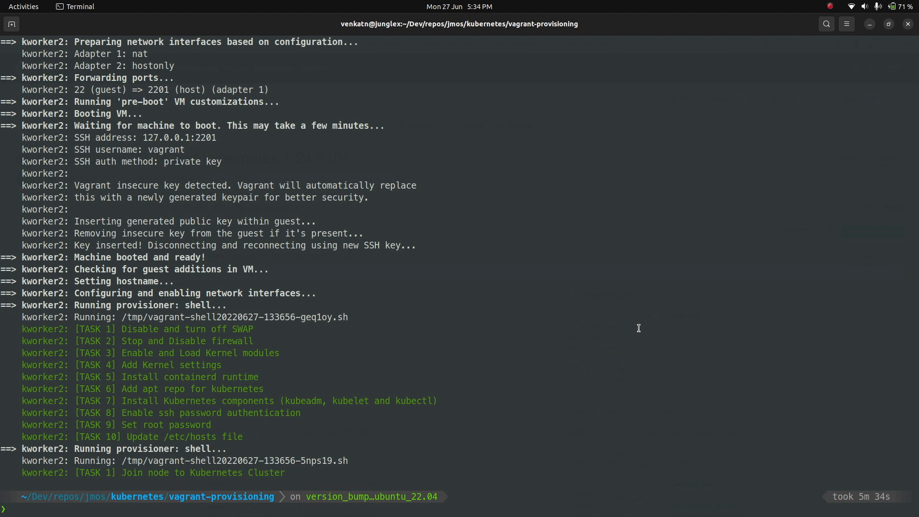
{"action": "type", "text": "vagrant status"}
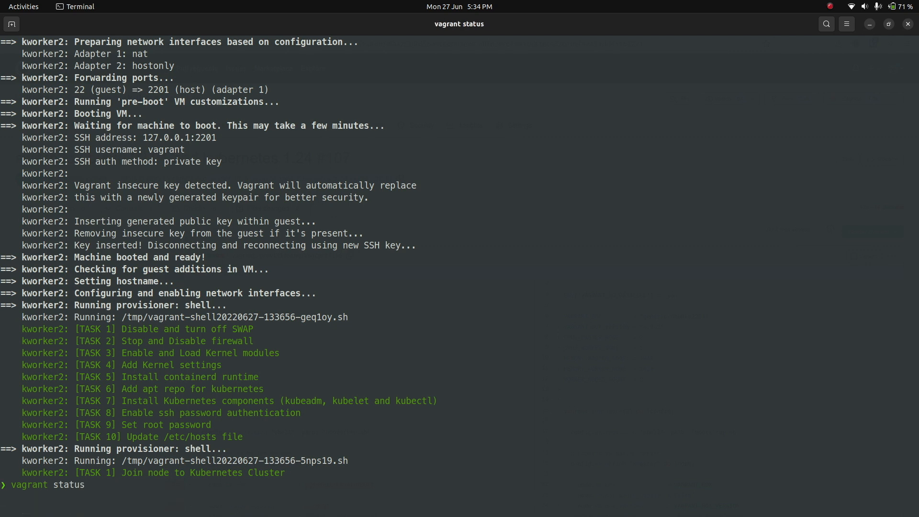
{"action": "key", "text": "Return"}
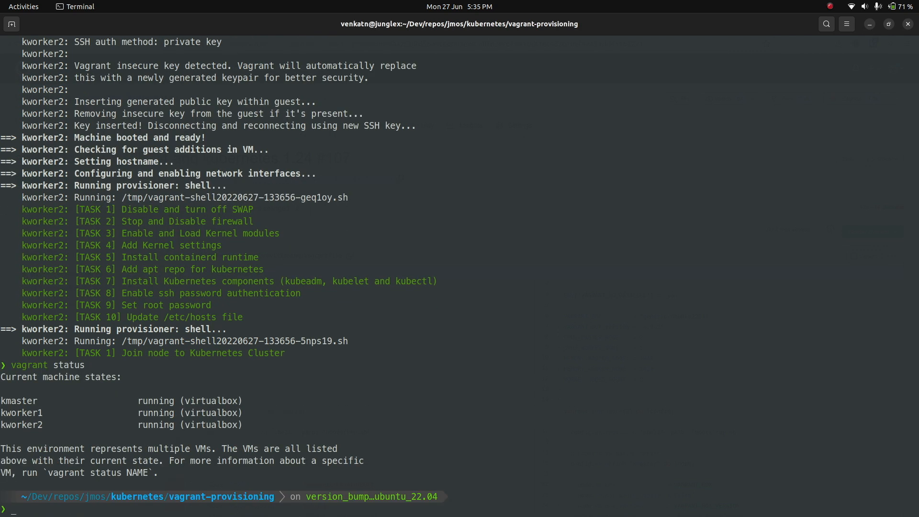
{"action": "type", "text": "mkdir -p ~/.config/fusuma"}
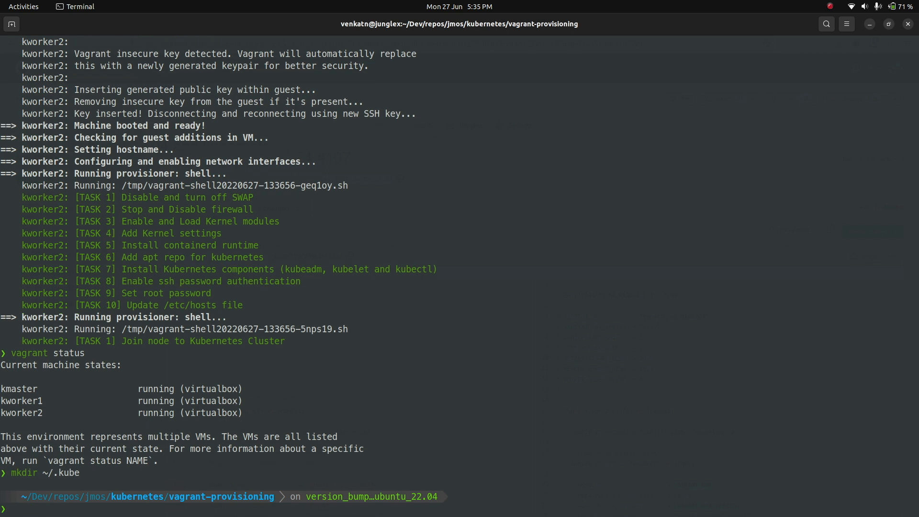
{"action": "type", "text": "scp root@172.16.16.100:/etc/kubernetes/admin.conf ~/.kube/config"}
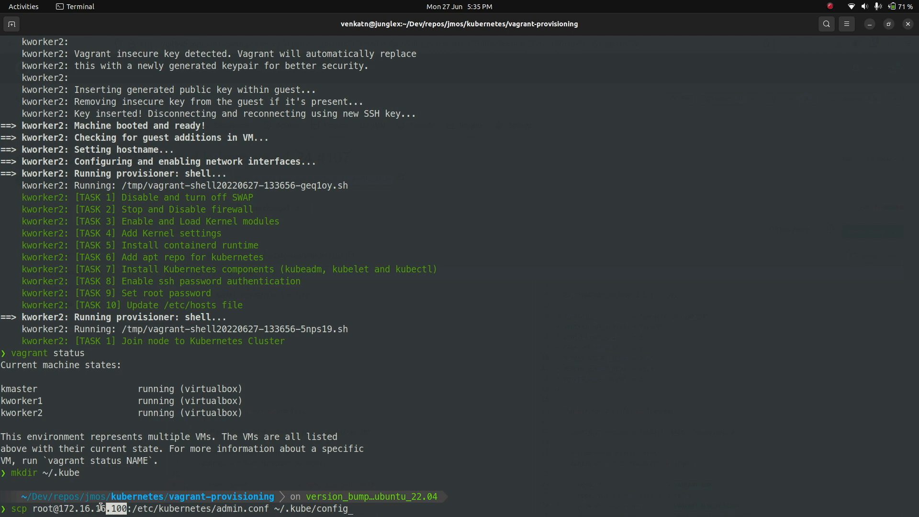
{"action": "double_click", "coordinate": [20, 389]}
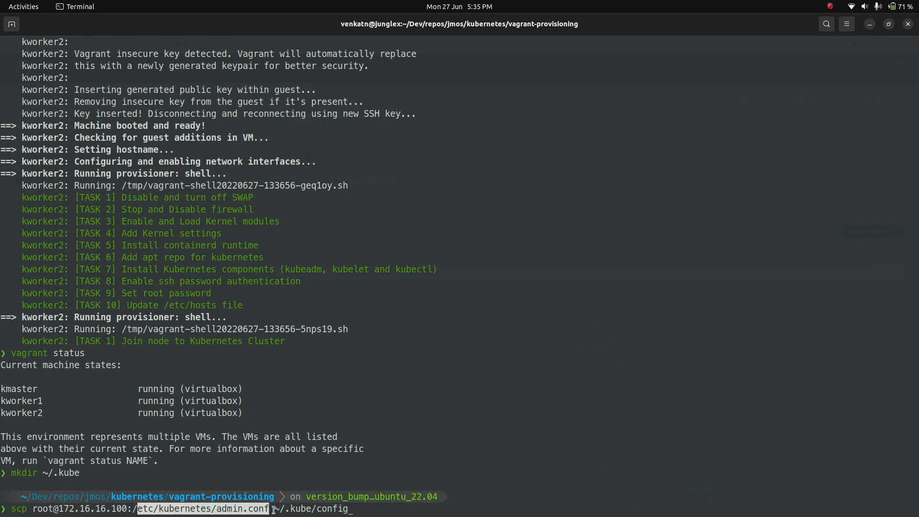
{"action": "mouse_move", "coordinate": [573, 513]}
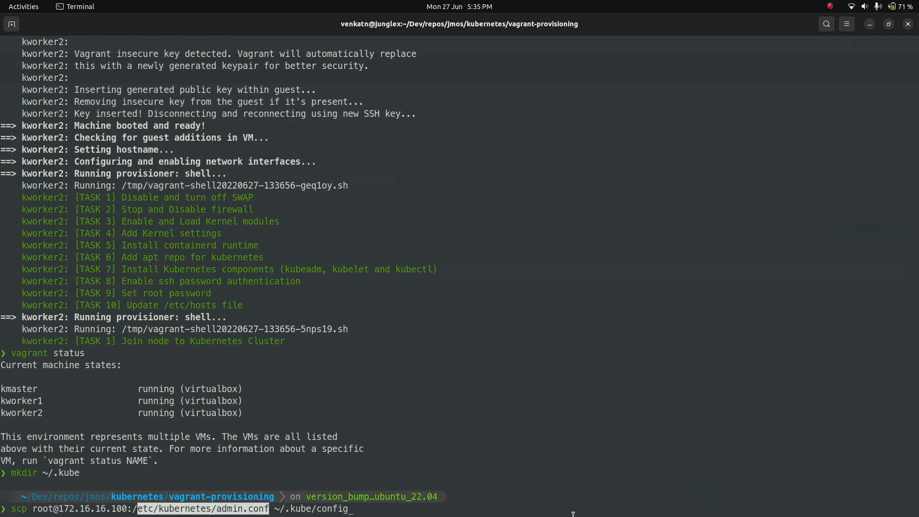
{"action": "key", "text": "Return"}
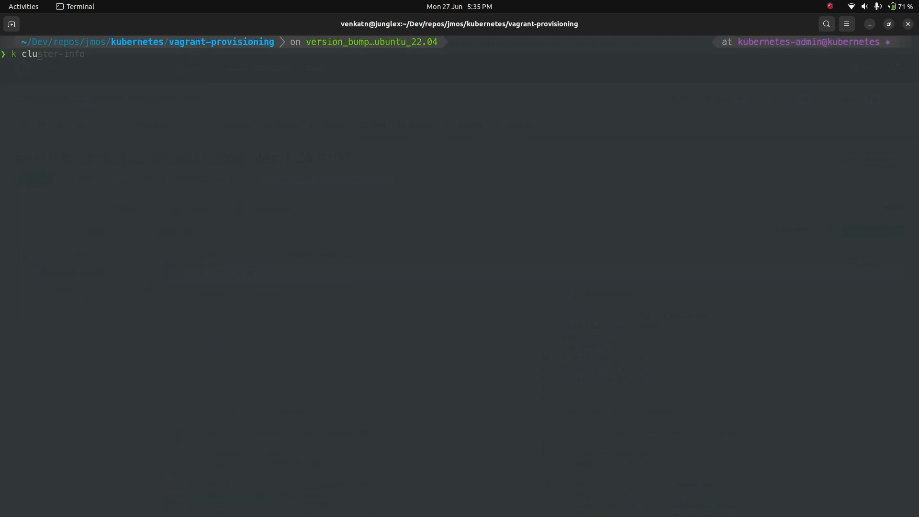
Step: Show cluster-info and confirm all three nodes are Ready on v1.24.0
{"action": "key", "text": "Return"}
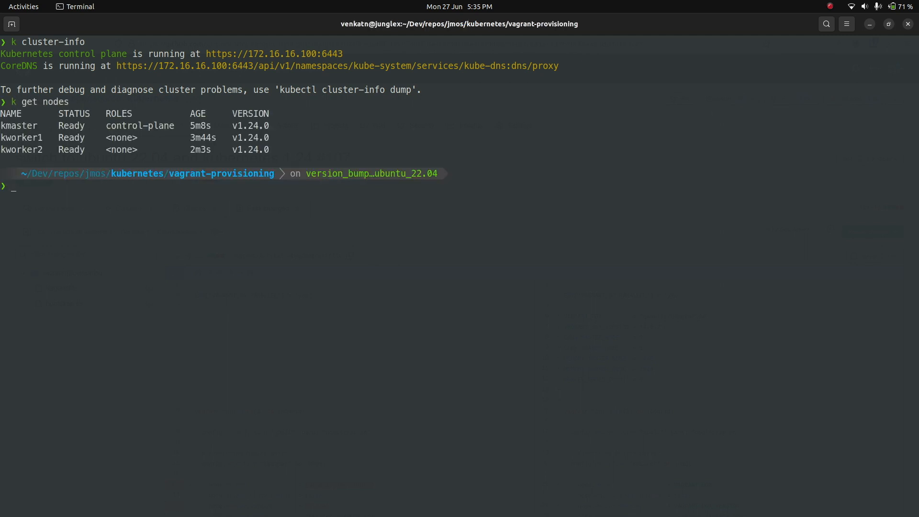
{"action": "mouse_move", "coordinate": [103, 207]}
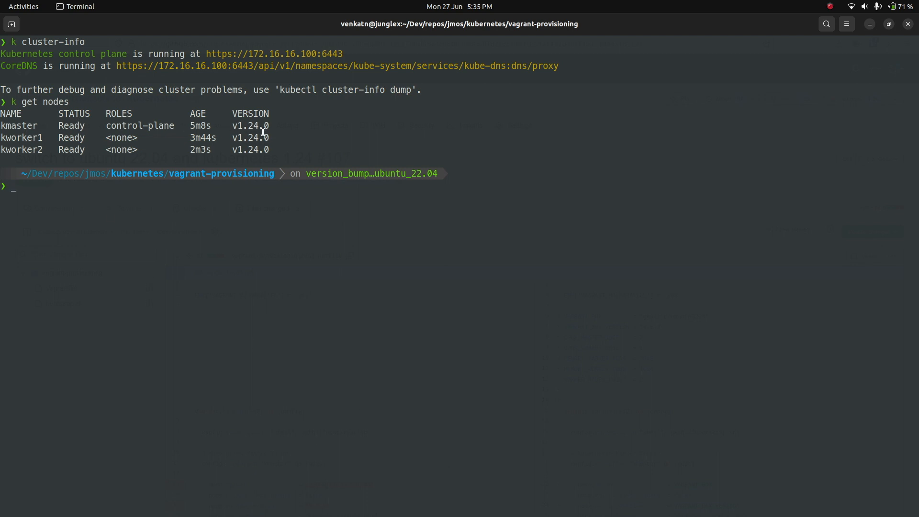
{"action": "type", "text": "k get nodes"}
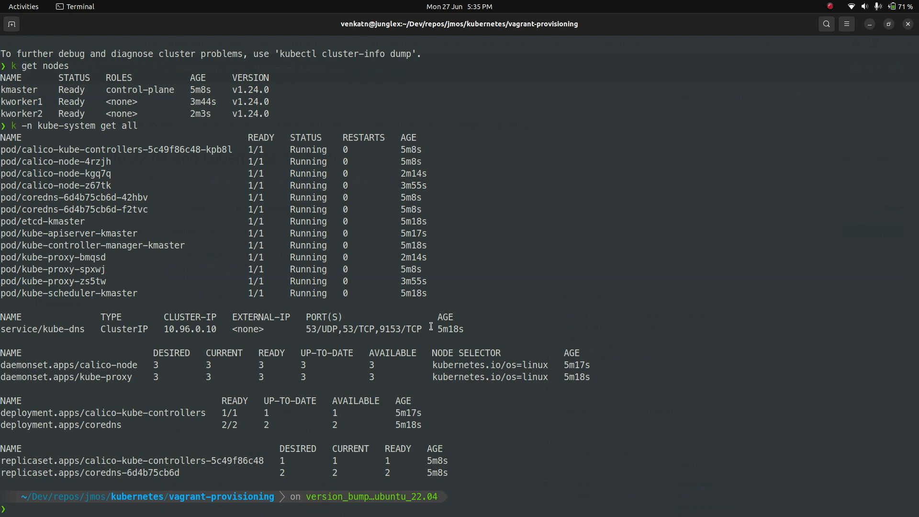
{"action": "mouse_move", "coordinate": [65, 213]}
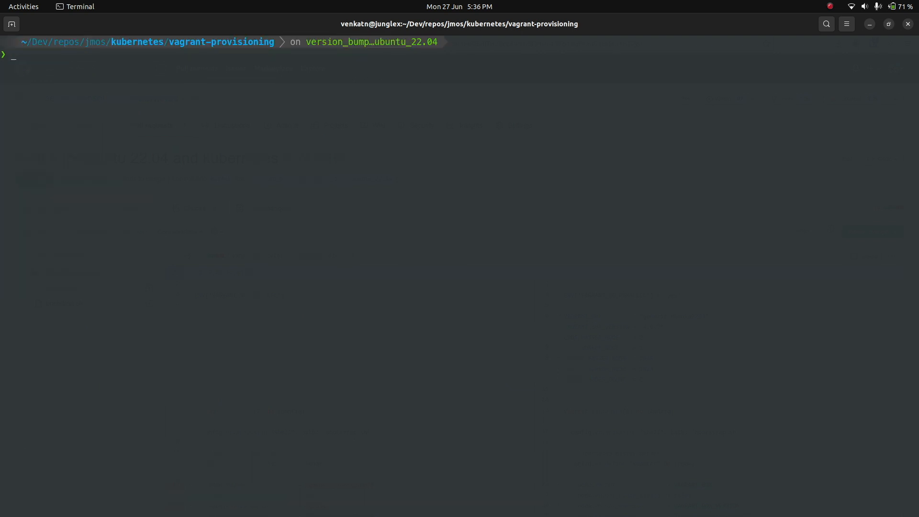
Step: Create the nginx deployment and expose it as a NodePort service on port 80:30565
{"action": "type", "text": "k create deploy nginx --image nginx"}
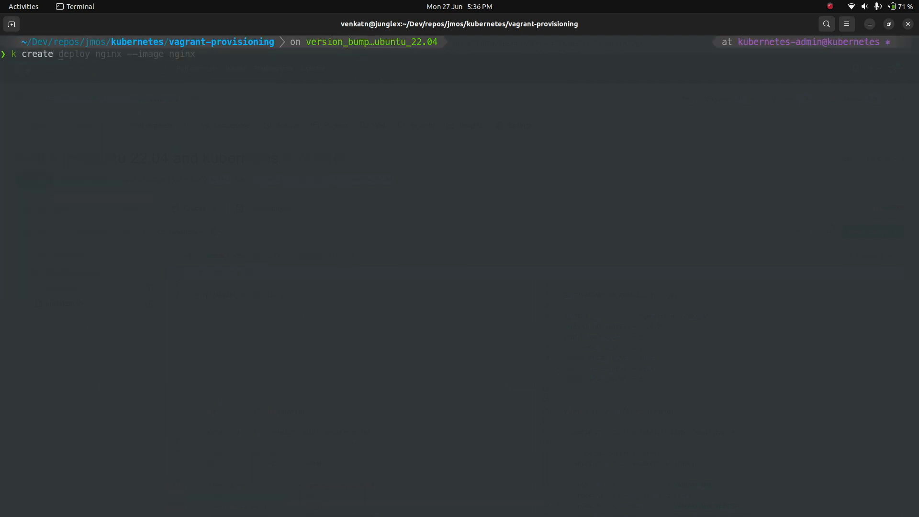
{"action": "key", "text": "Return"}
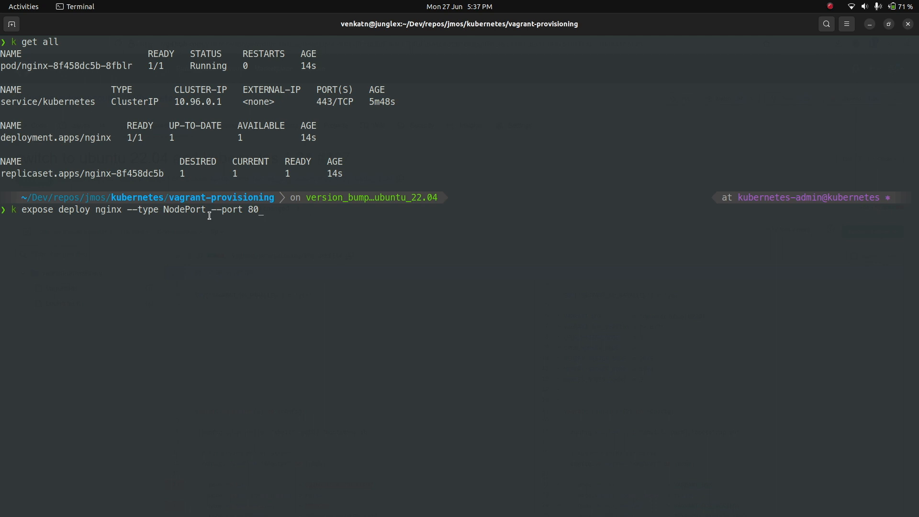
{"action": "key", "text": "Return"}
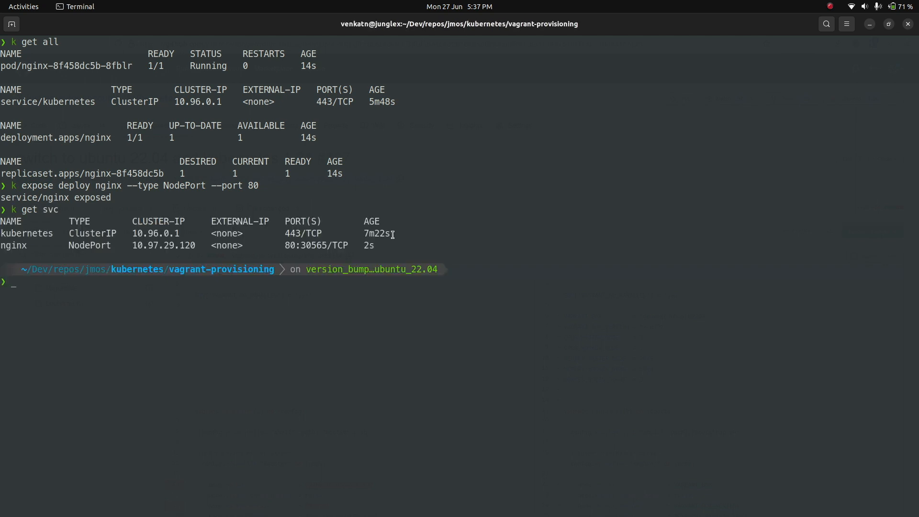
{"action": "double_click", "coordinate": [13, 245]}
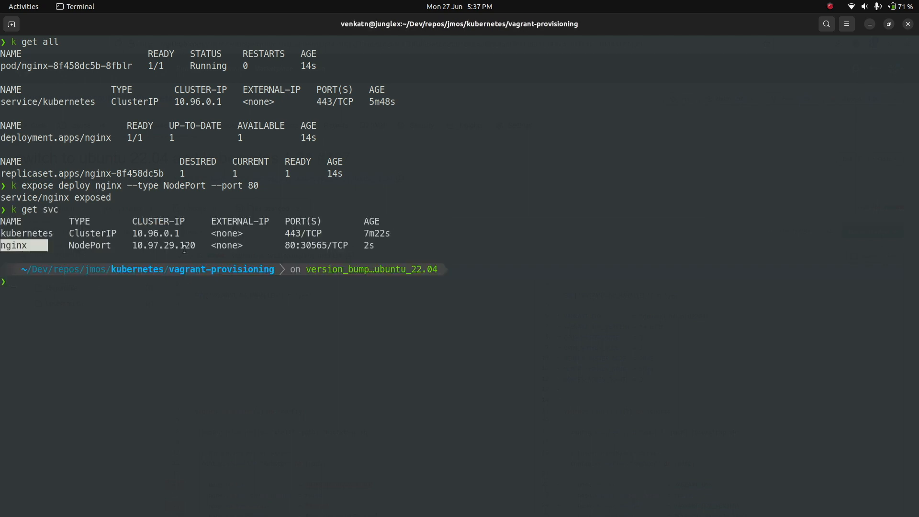
{"action": "double_click", "coordinate": [314, 246]}
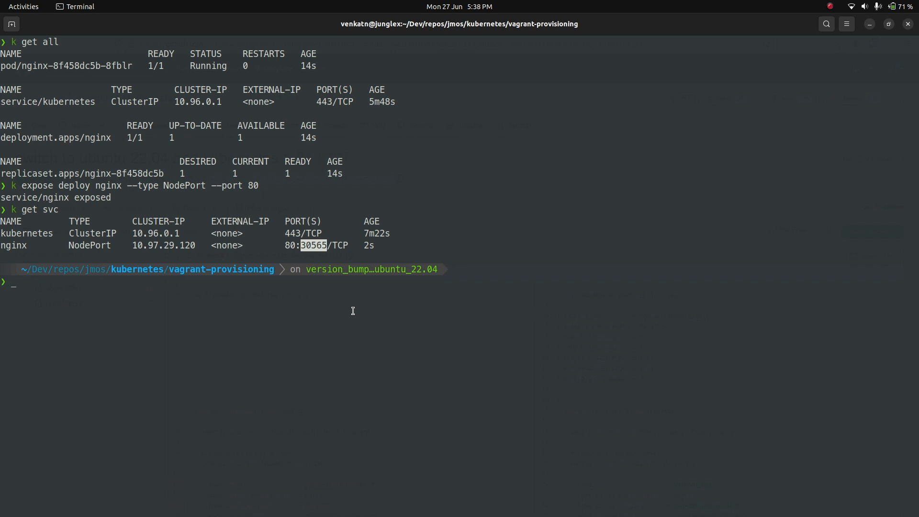
{"action": "mouse_move", "coordinate": [321, 278]}
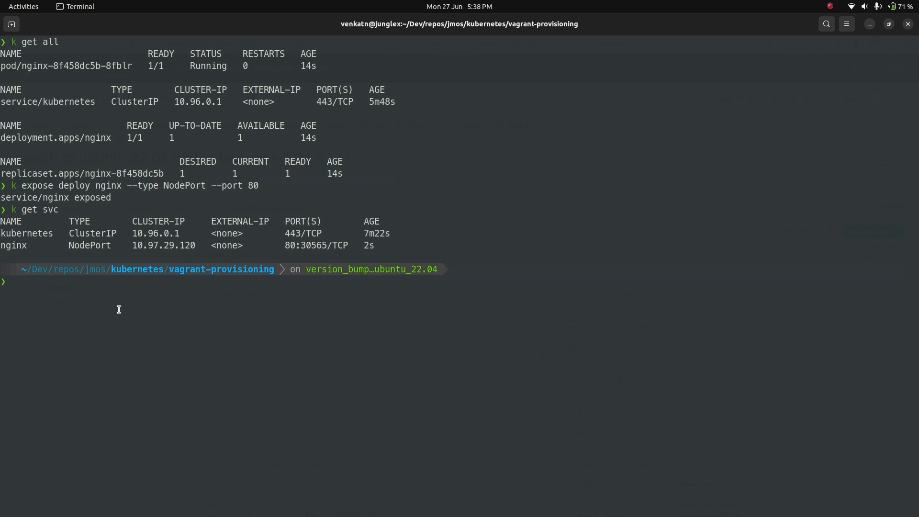
Step: Load the nginx welcome page with lynx at port 30565 on the node addresses
{"action": "type", "text": "curl"}
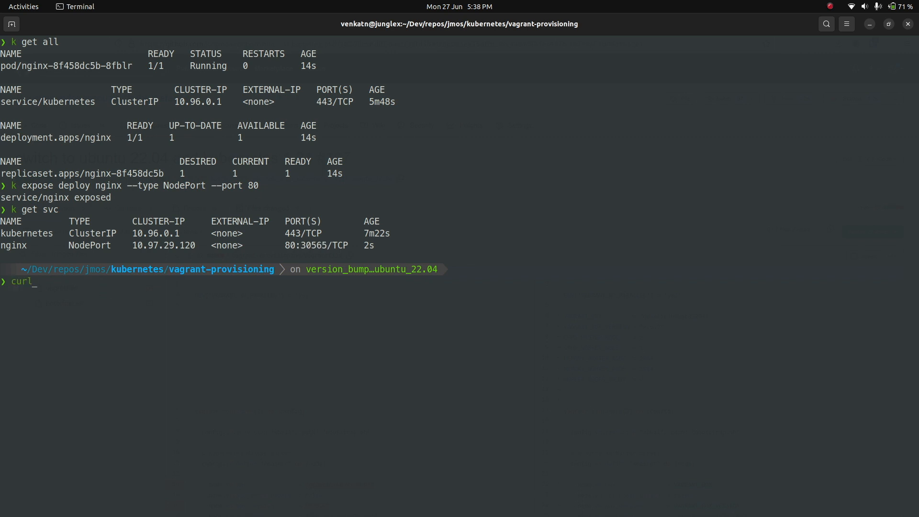
{"action": "type", "text": "lynx 172.16.16.100:30473"}
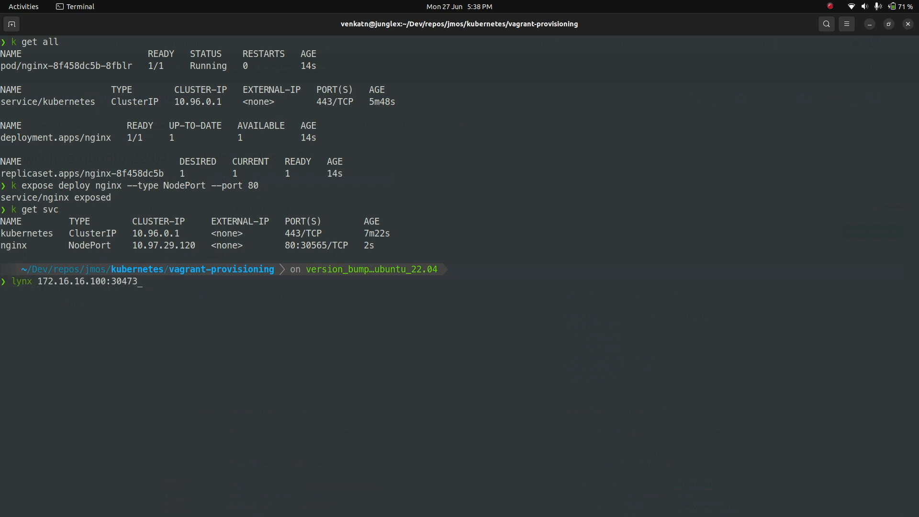
{"action": "key", "text": "BackSpace"}
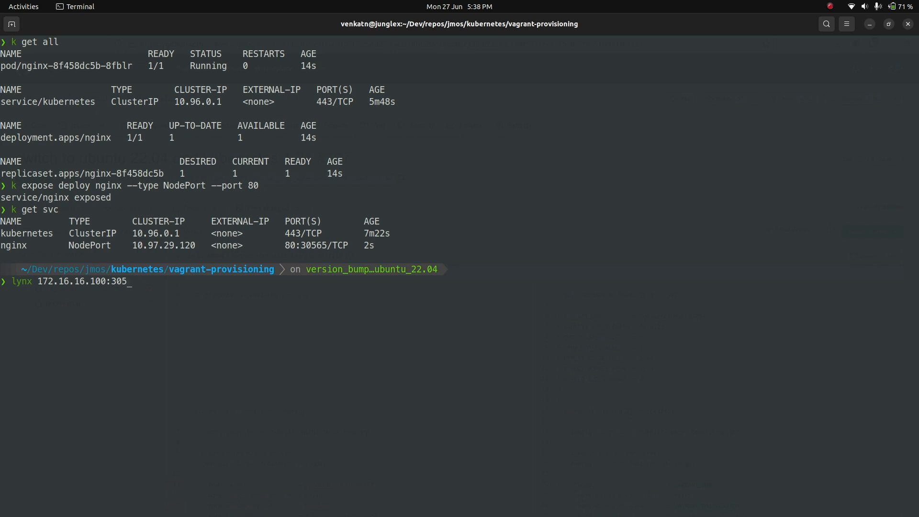
{"action": "key", "text": "Return"}
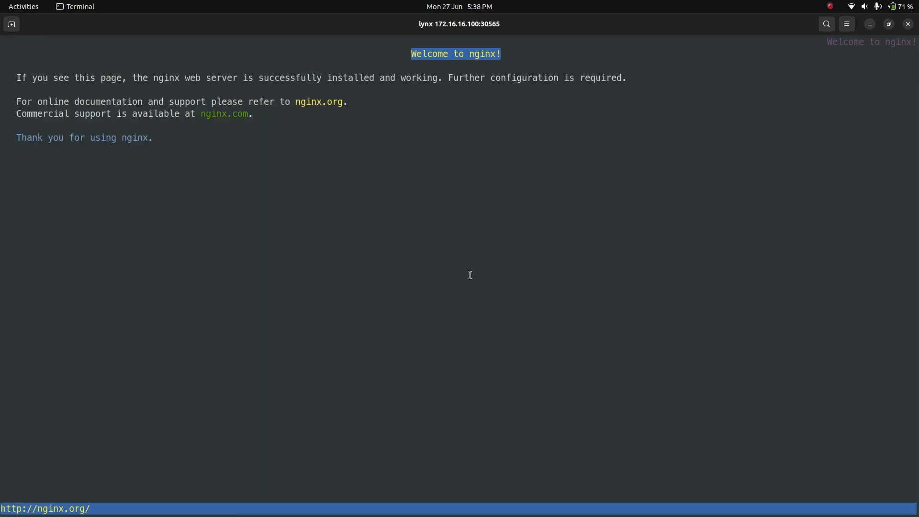
{"action": "key", "text": "q"}
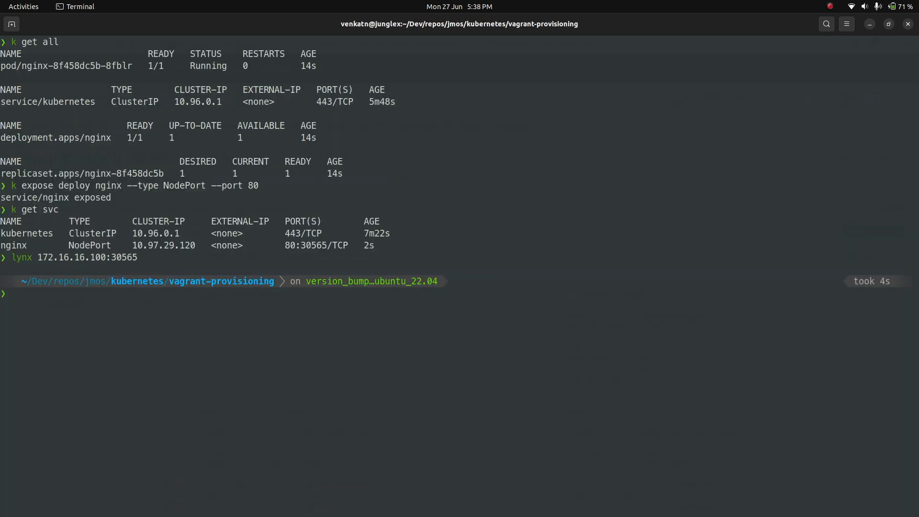
{"action": "type", "text": "lynx 172.16.16.100:30565"}
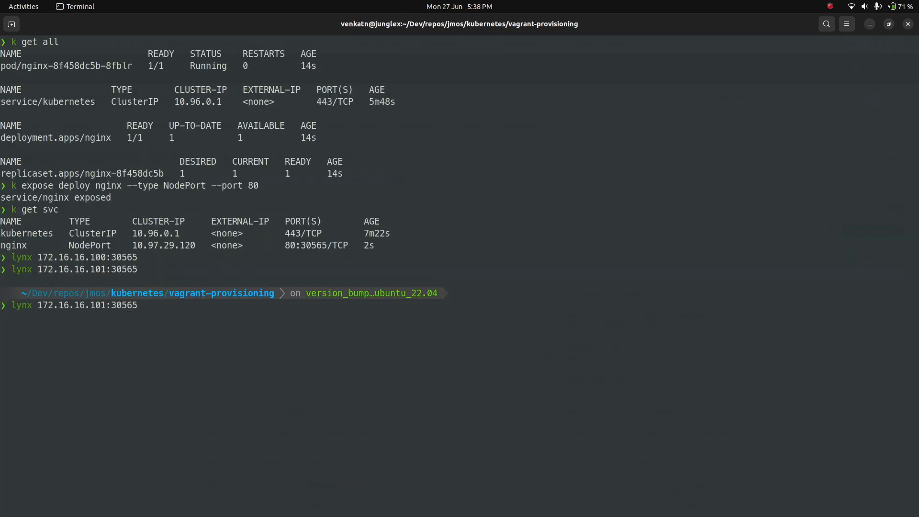
{"action": "key", "text": "Return"}
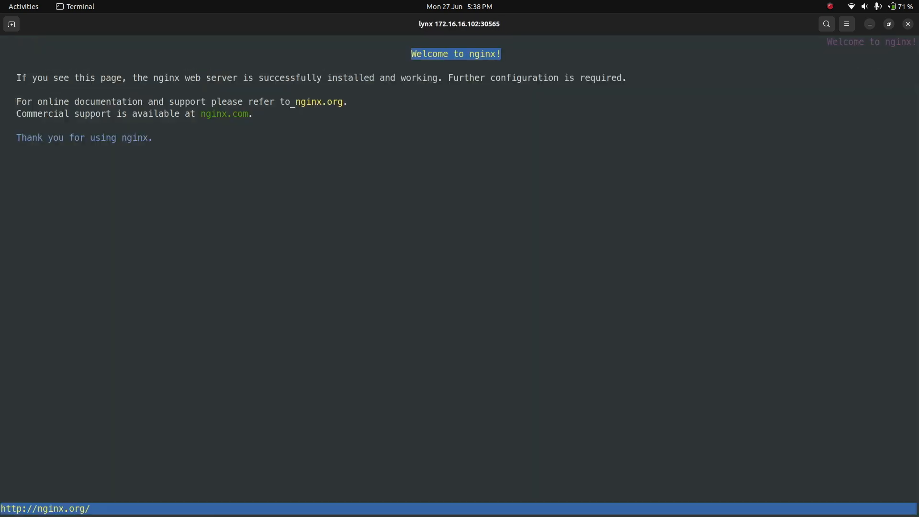
{"action": "key", "text": "q"}
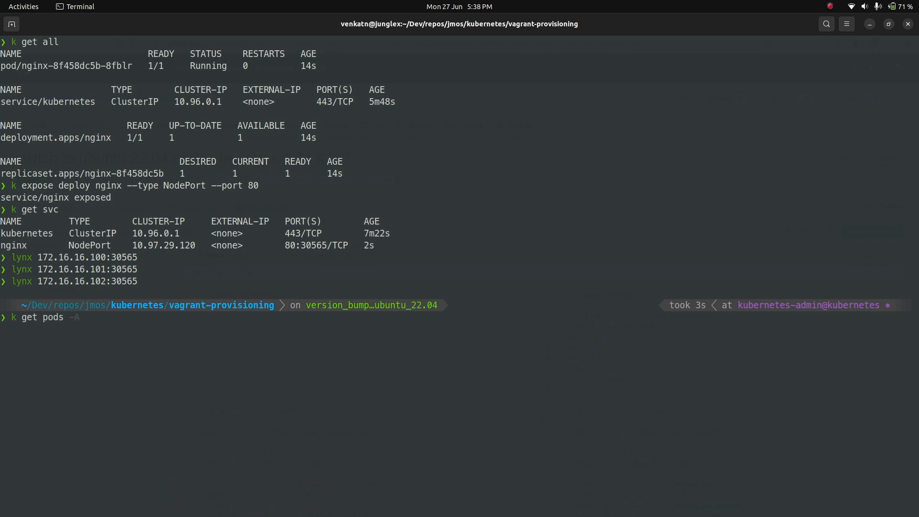
Step: List pods with -o wide and confirm the nginx pod runs on kworker2
{"action": "type", "text": "-o w"}
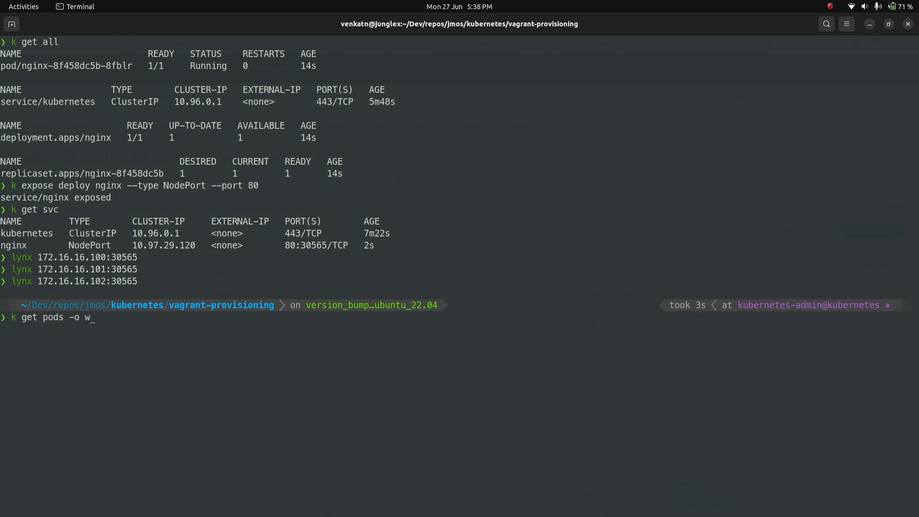
{"action": "type", "text": "ide"}
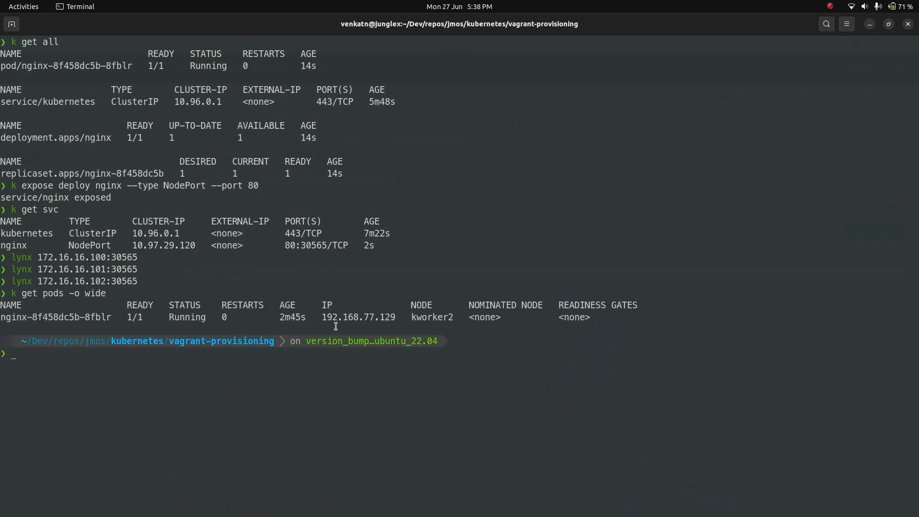
{"action": "double_click", "coordinate": [432, 317]}
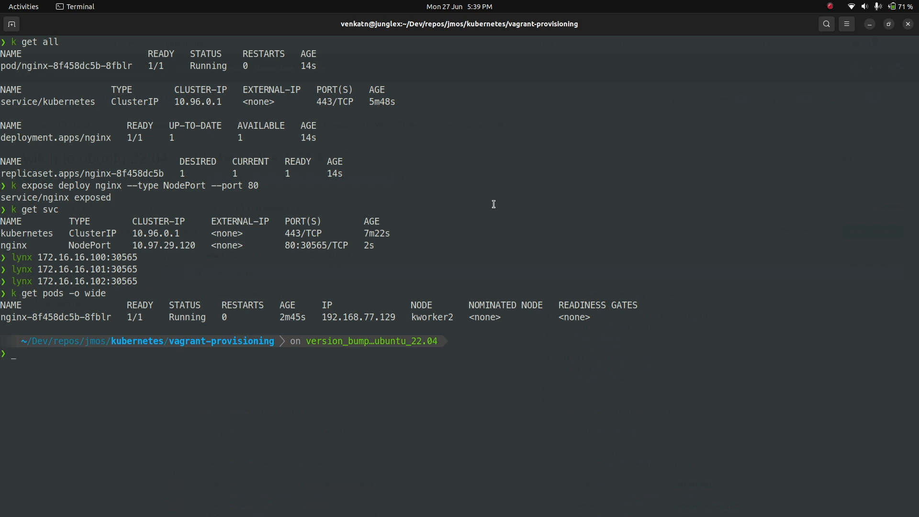
Step: Force-destroy the kmaster and worker VMs with vagrant destroy -f
{"action": "type", "text": "ls"}
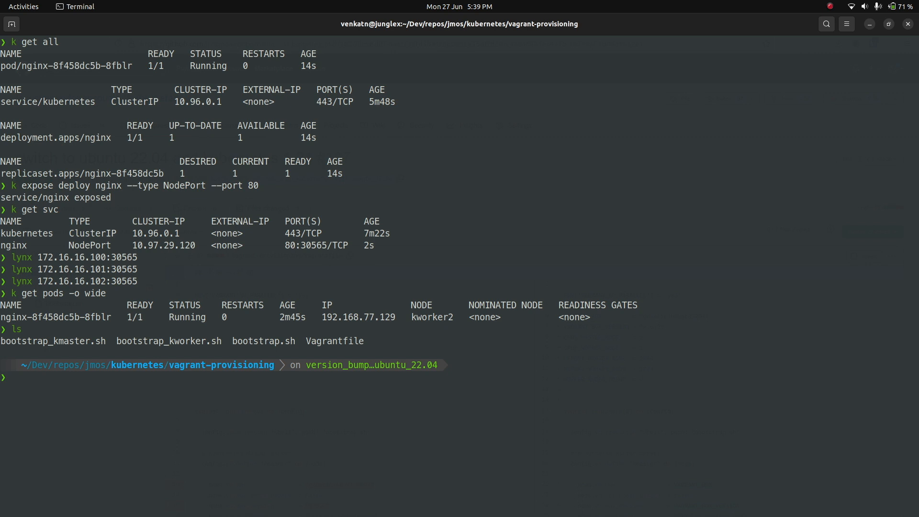
{"action": "type", "text": "vagrant status"}
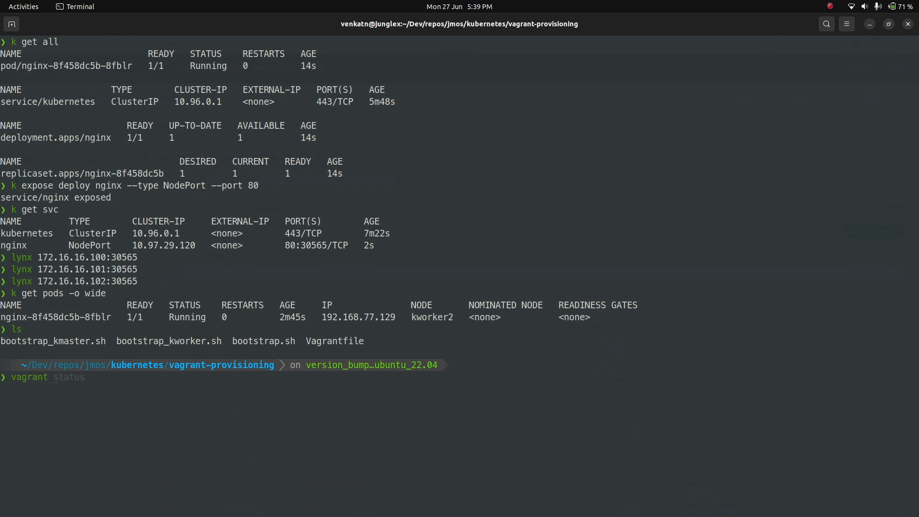
{"action": "type", "text": "destroy -f"}
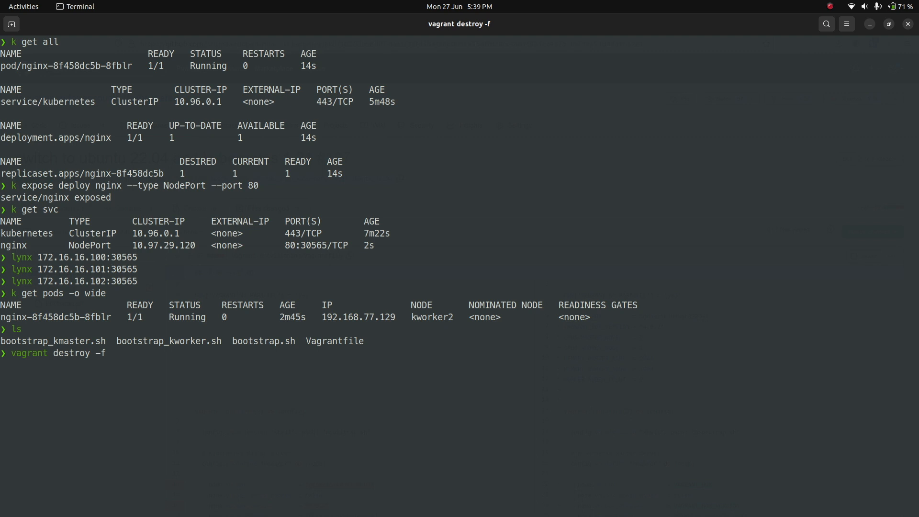
{"action": "key", "text": "Return"}
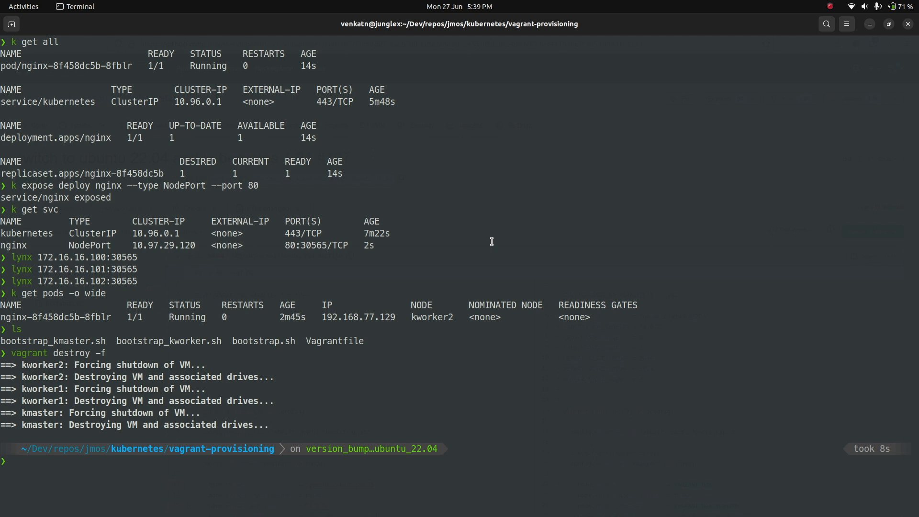
Step: Remove ~/.kube and recreate it empty, then clear the screen
{"action": "type", "text": "rm -rf ~/.kube"}
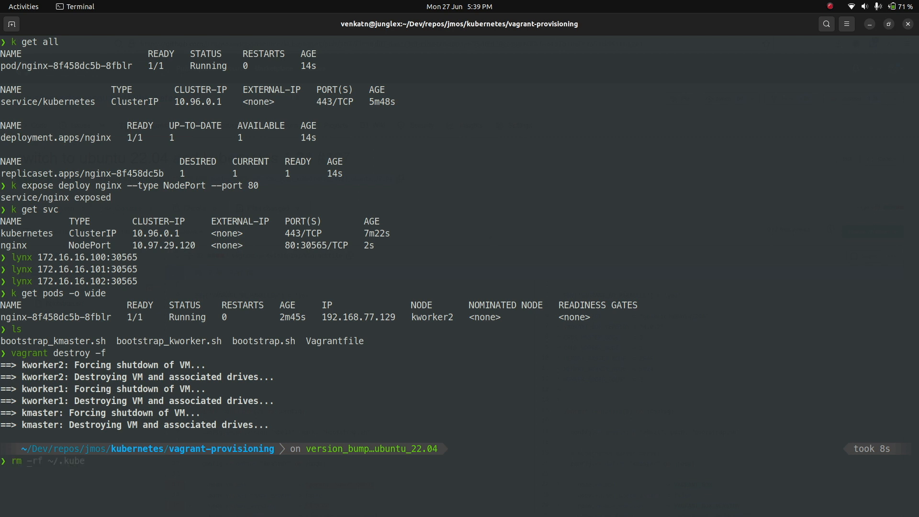
{"action": "key", "text": "Return"}
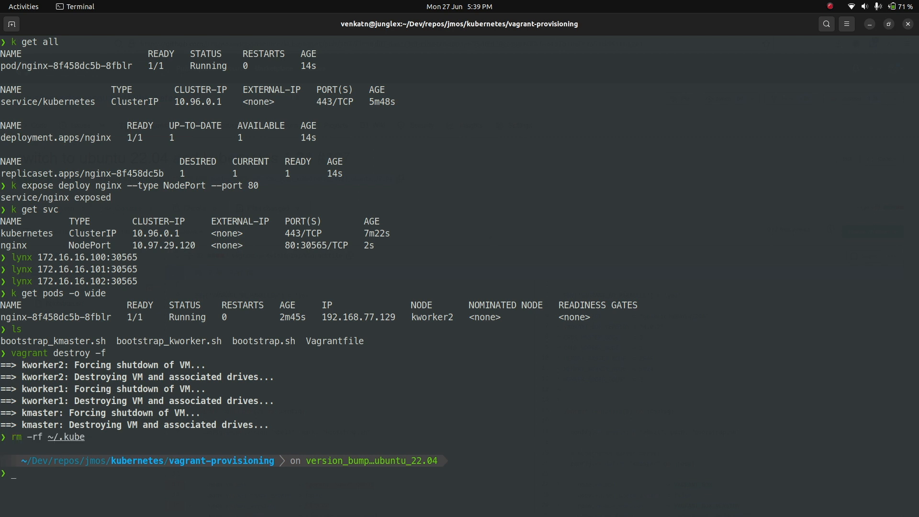
{"action": "type", "text": "mkdir ~/.kube"}
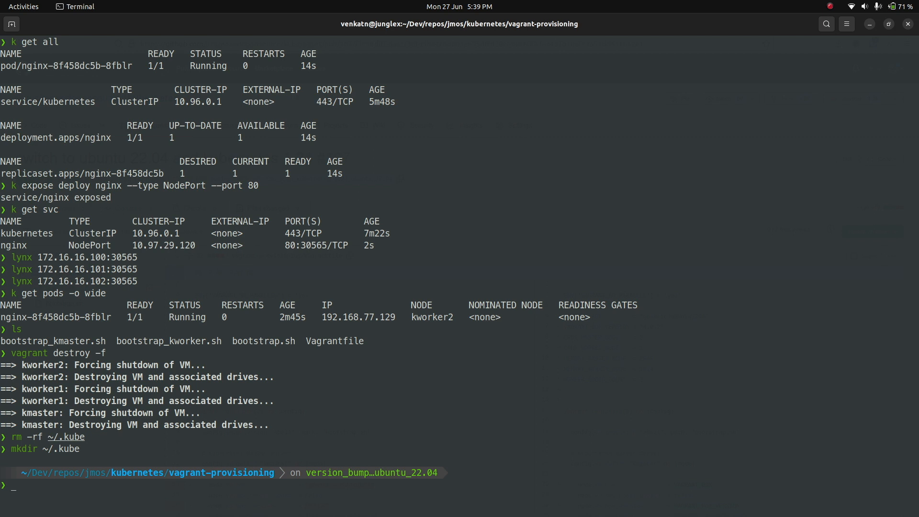
{"action": "type", "text": "clear"}
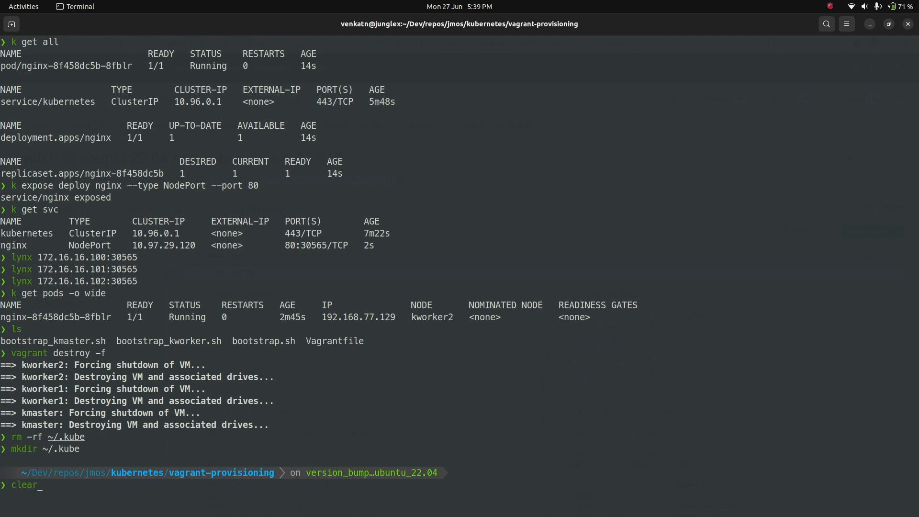
{"action": "type", "text": "keys"}
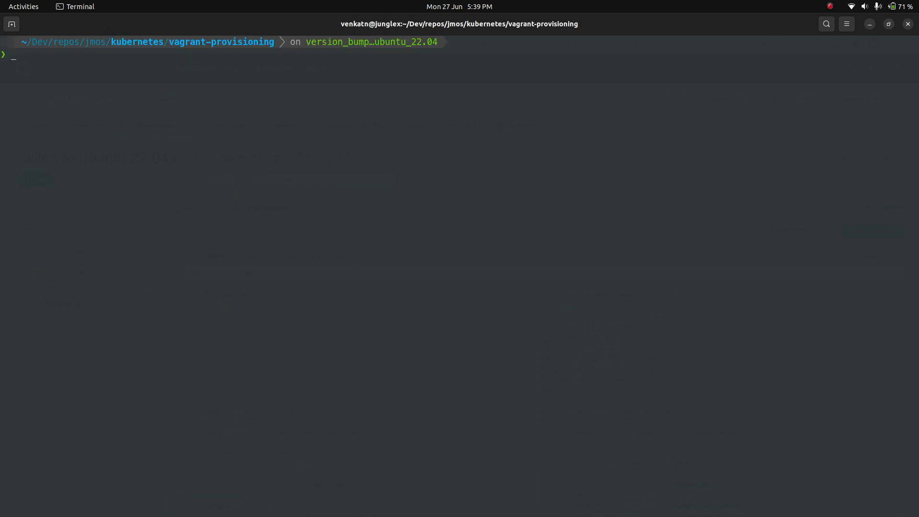
Step: List VirtualBox VMs and host-only interfaces, confirming vboxnet0 exists
{"action": "type", "text": "vboxmanage list vms"}
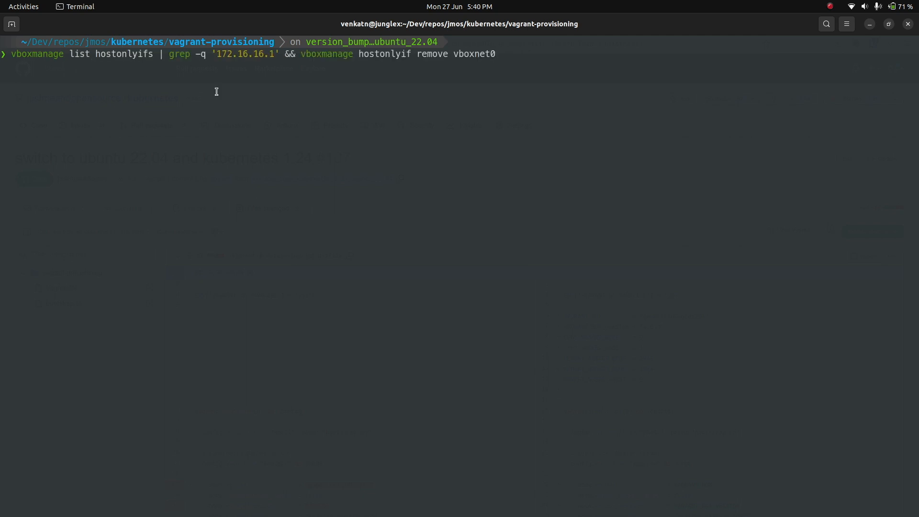
{"action": "mouse_move", "coordinate": [497, 53]}
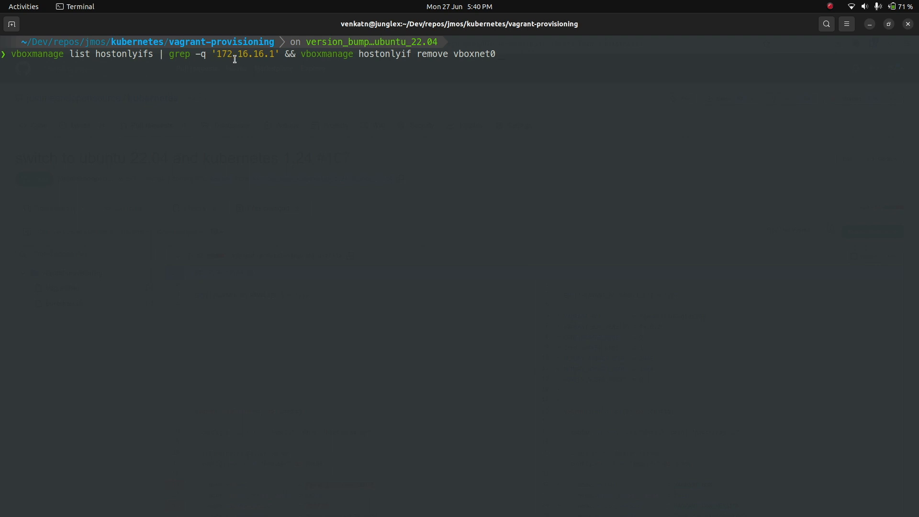
{"action": "mouse_move", "coordinate": [288, 57]}
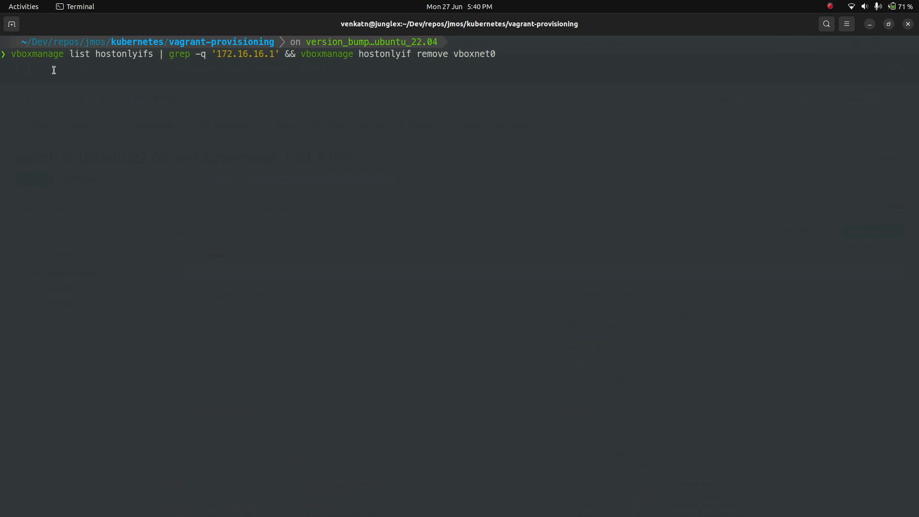
{"action": "mouse_move", "coordinate": [203, 96]}
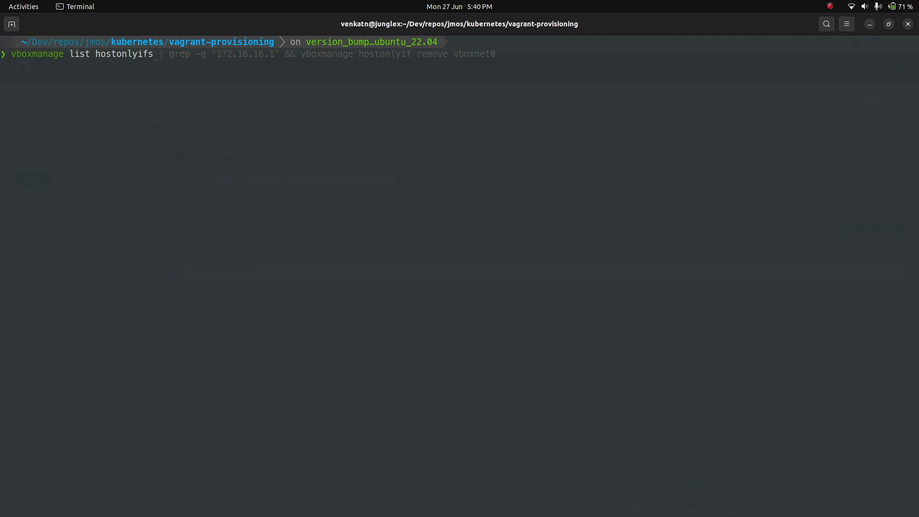
{"action": "key", "text": "Return"}
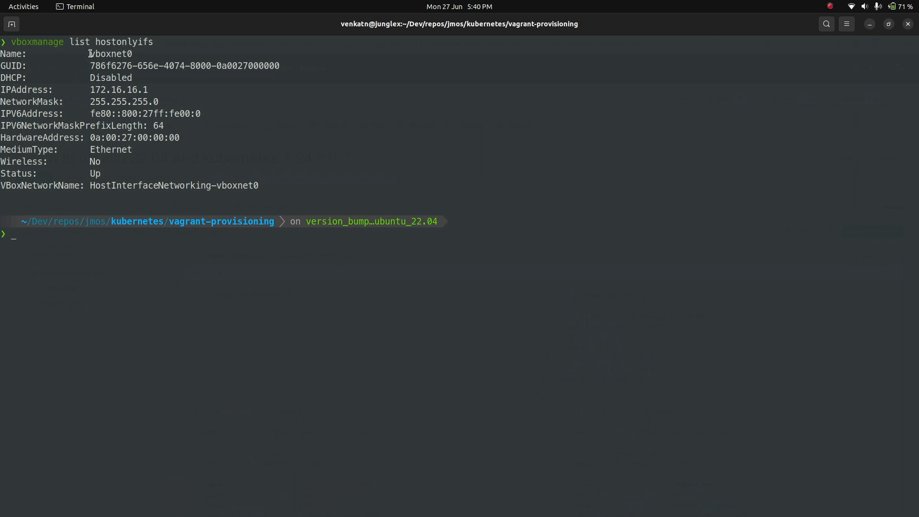
{"action": "double_click", "coordinate": [110, 53]}
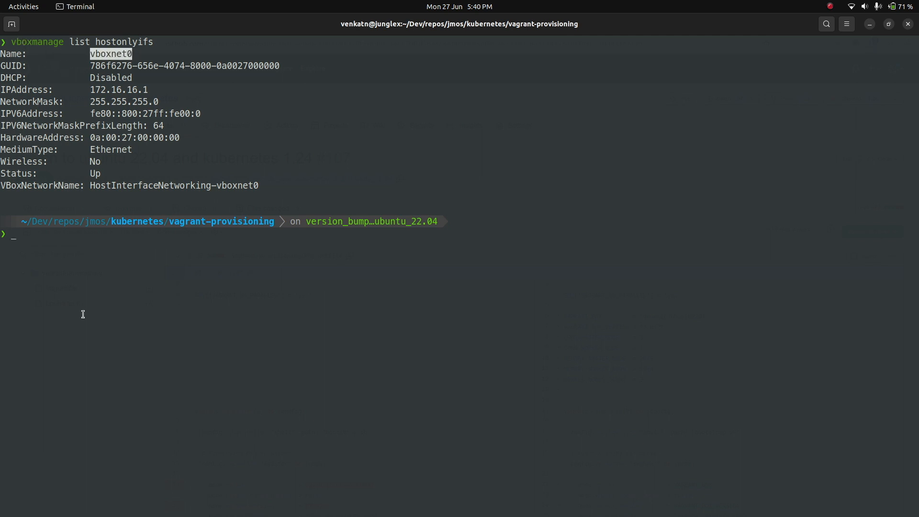
Step: Check 'ip a s' shows vboxnet0 at 172.16.16.1 on the host
{"action": "type", "text": "ip a s"}
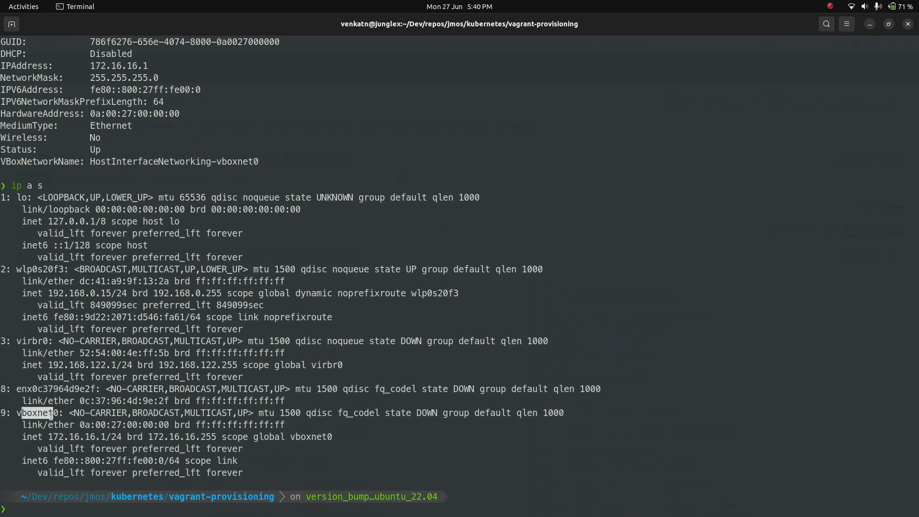
{"action": "double_click", "coordinate": [78, 437]}
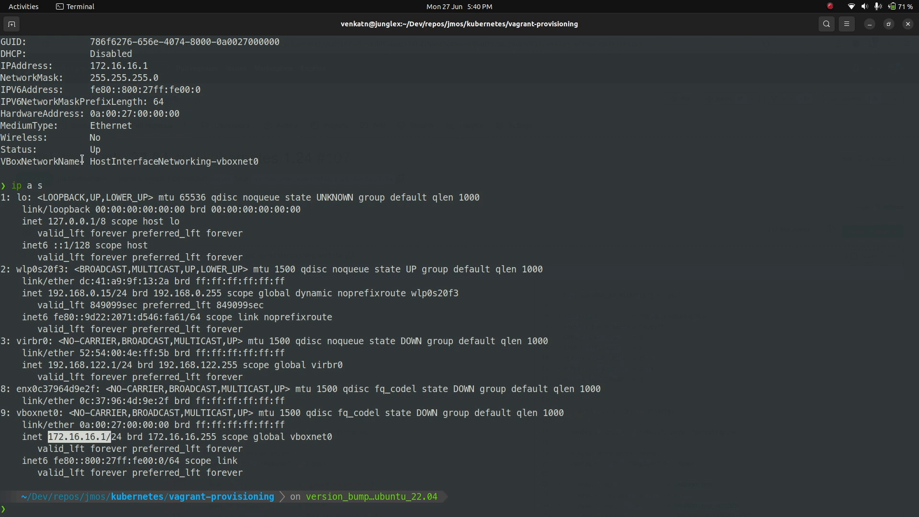
{"action": "mouse_move", "coordinate": [132, 327]}
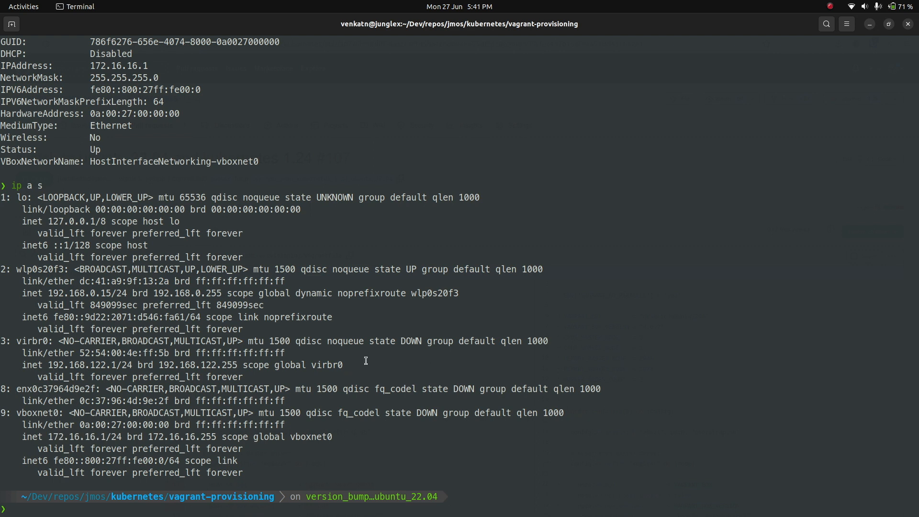
{"action": "type", "text": "vboxmanage list hostonlyifs"}
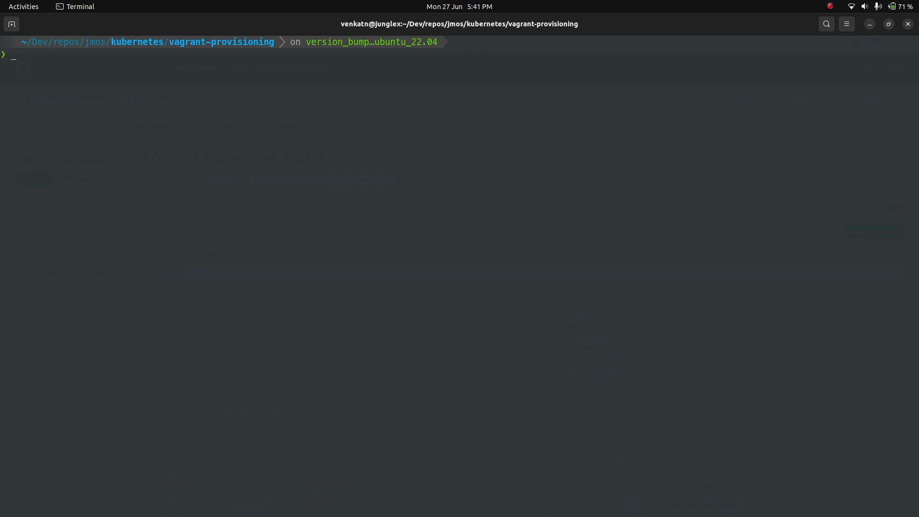
Step: Run 'vagrant up --provider libvirt' and let kworker2 provision and join the cluster
{"action": "type", "text": "vagrant up --provider libvirt"}
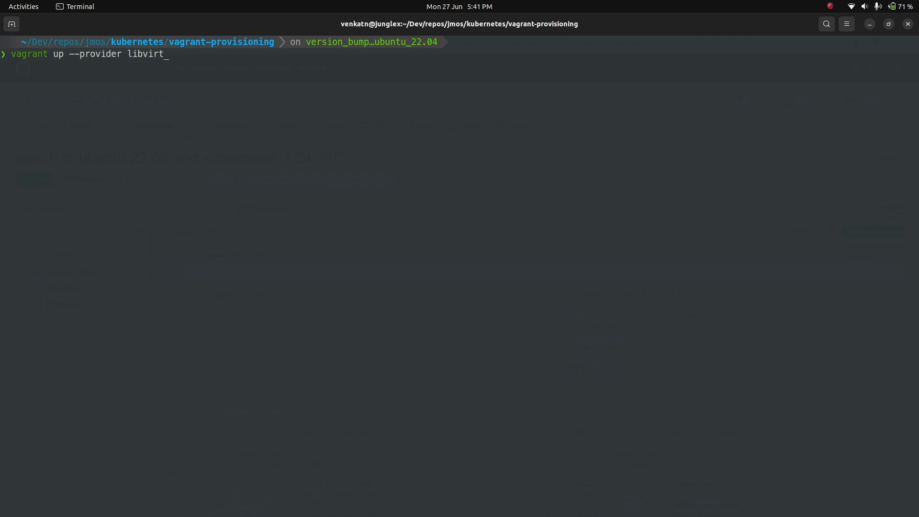
{"action": "mouse_move", "coordinate": [123, 82]}
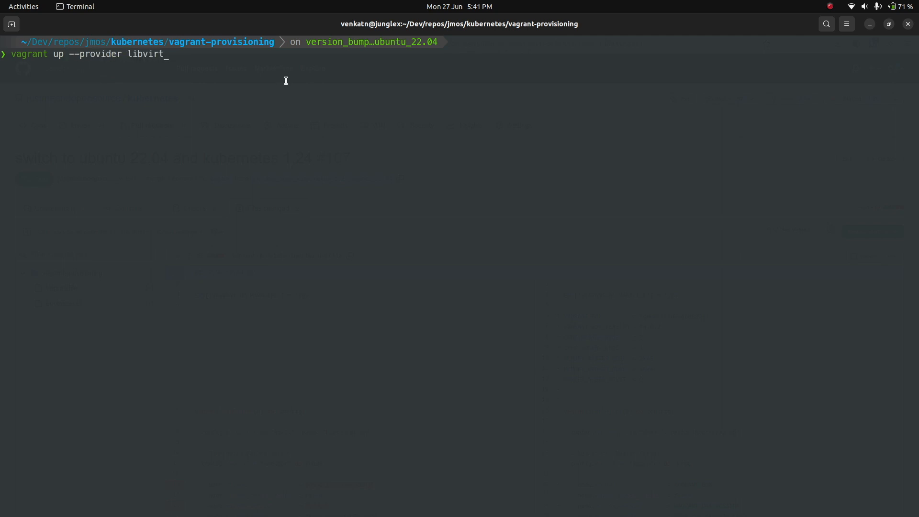
{"action": "key", "text": "Return"}
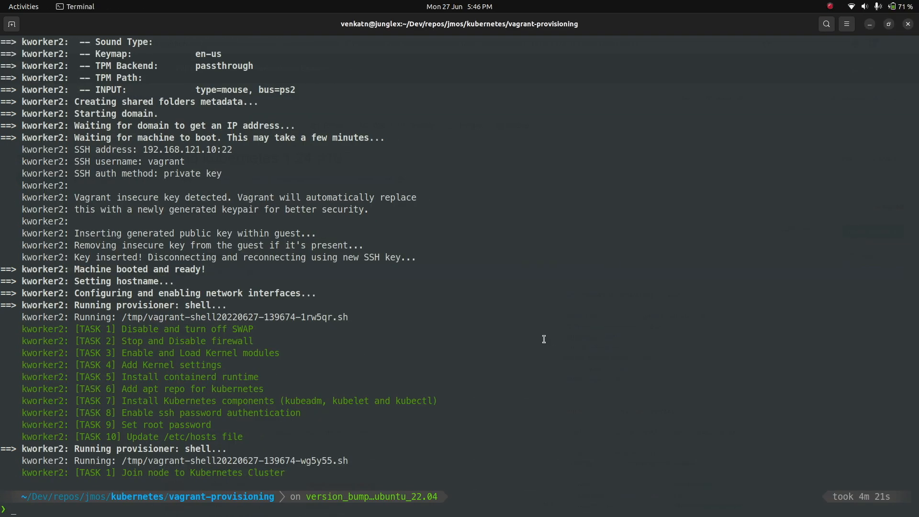
{"action": "mouse_move", "coordinate": [516, 328]}
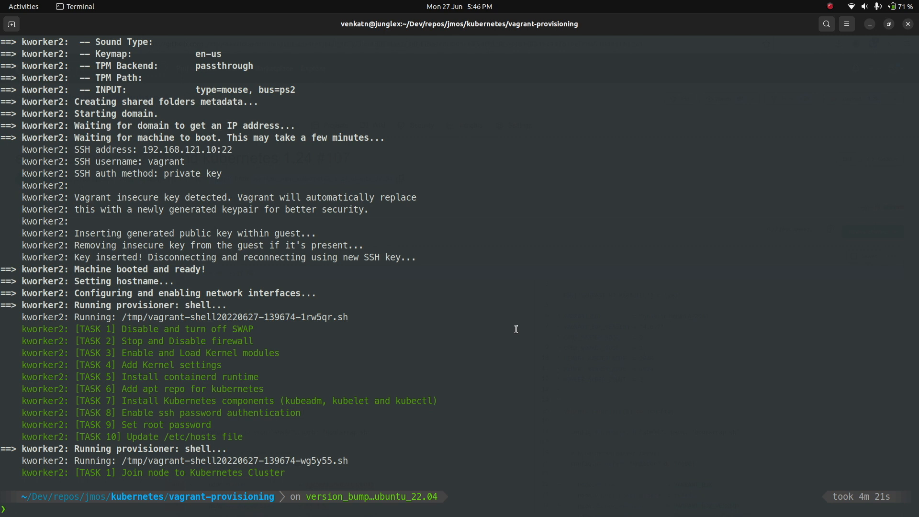
Step: List the running VMs with virsh and copy admin.conf from 172.16.16.100 into ~/.kube/config
{"action": "type", "text": "virsh list"}
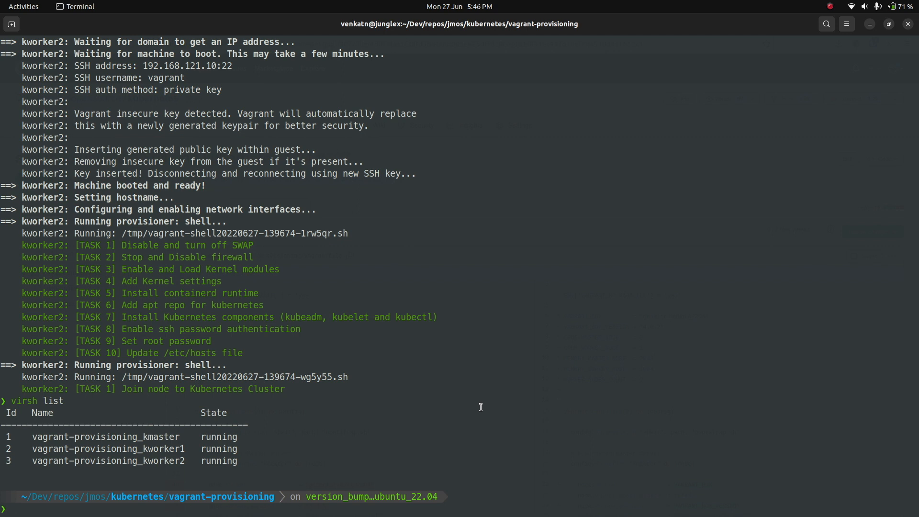
{"action": "type", "text": "scp root@172.16.16.100:/etc/kubernetes/admin.conf ~/.kube/config"}
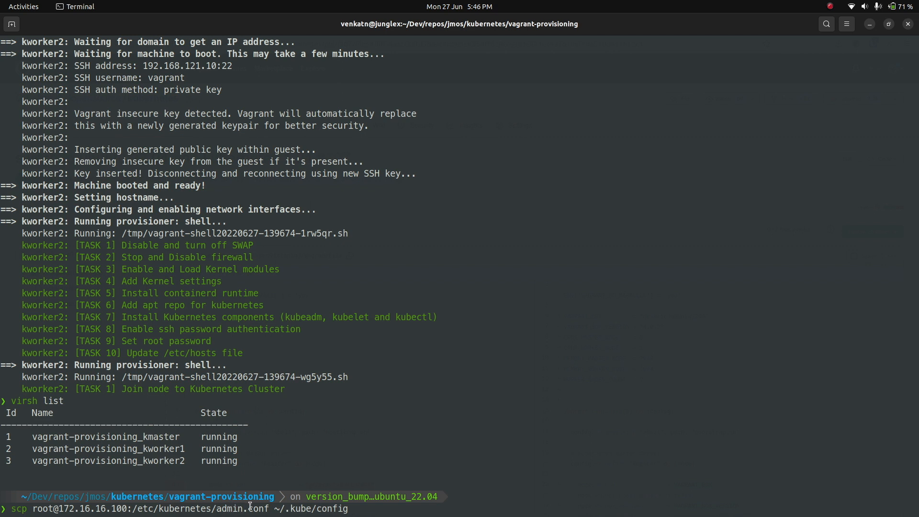
{"action": "key", "text": "Return"}
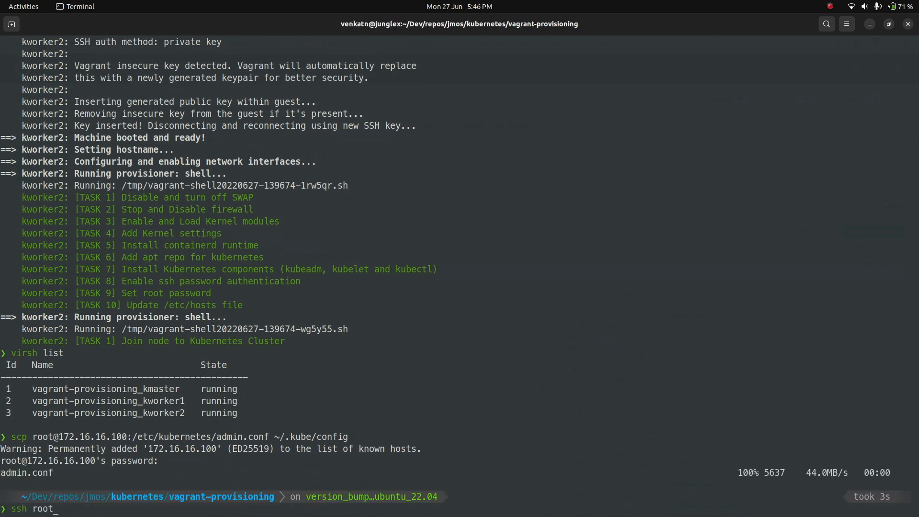
Step: SSH into the master at 172.16.16.100 as root and check its release with lsb_release
{"action": "type", "text": "@"}
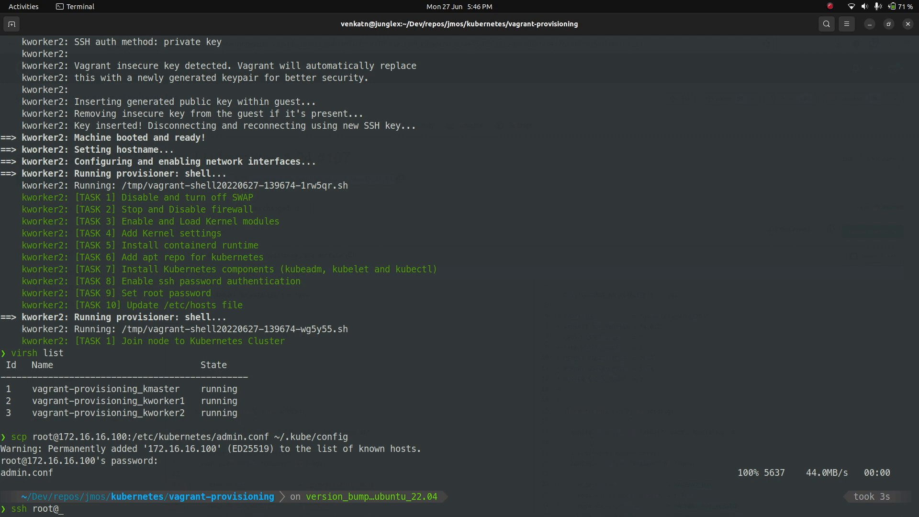
{"action": "type", "text": "1"}
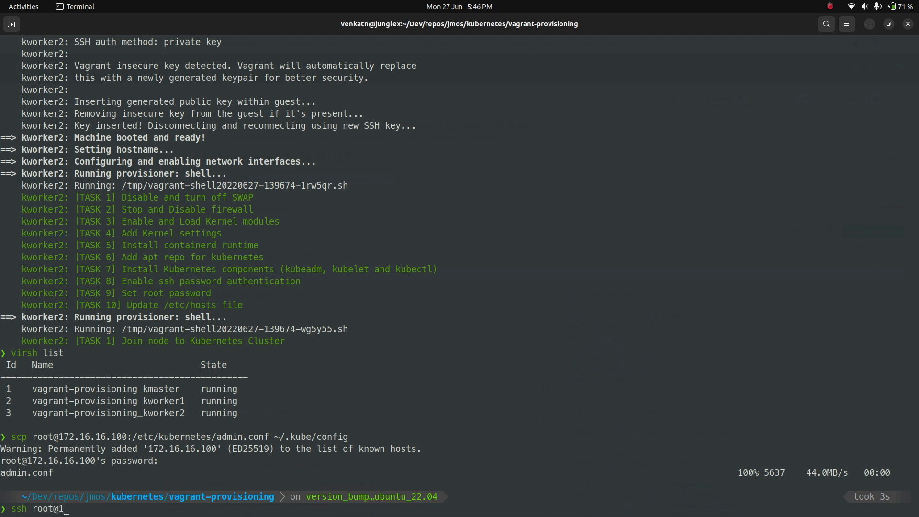
{"action": "type", "text": "72.16.16"}
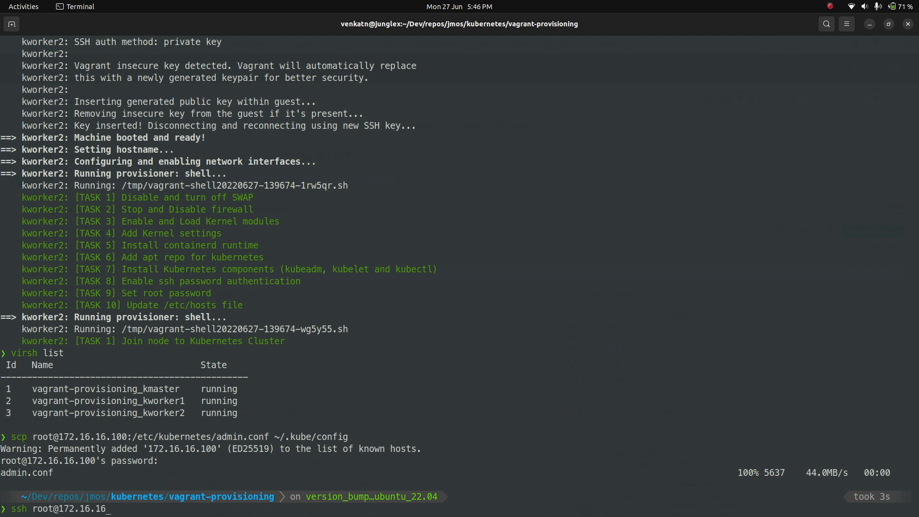
{"action": "type", "text": ".100"}
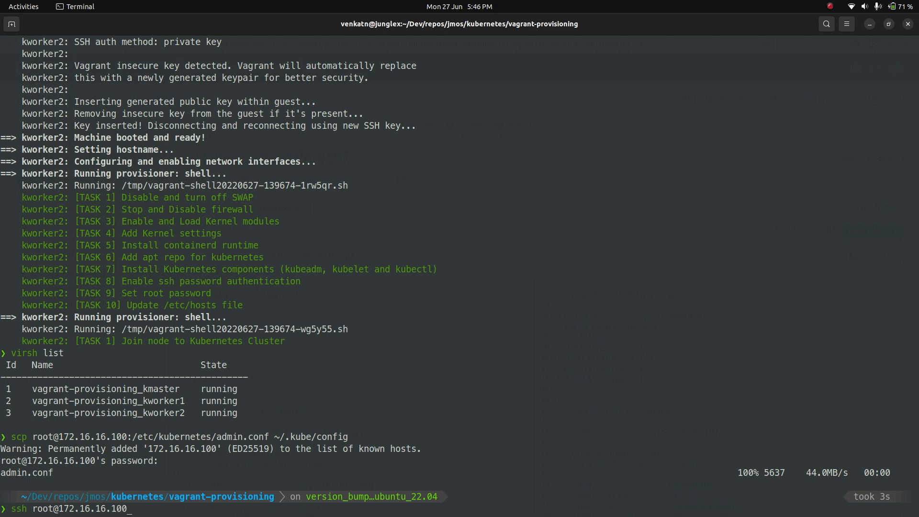
{"action": "key", "text": "Return"}
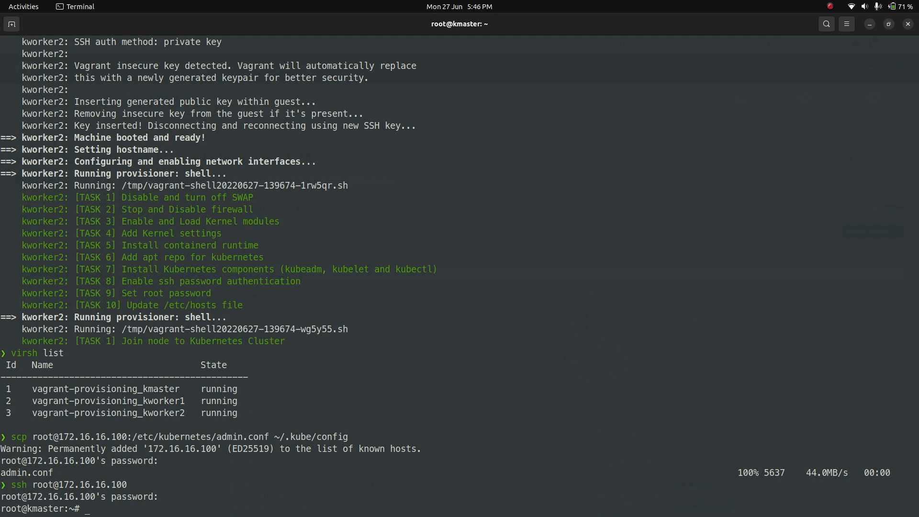
{"action": "type", "text": "lsb_rel"}
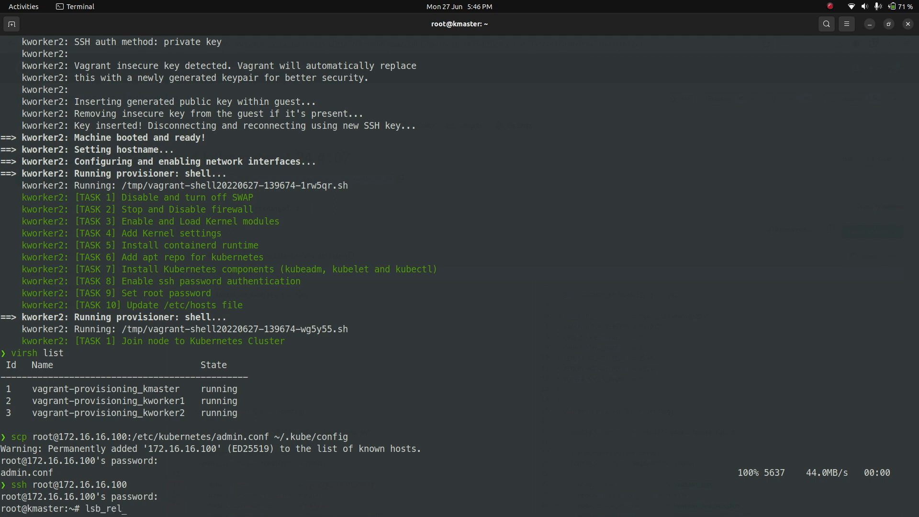
{"action": "key", "text": "Return"}
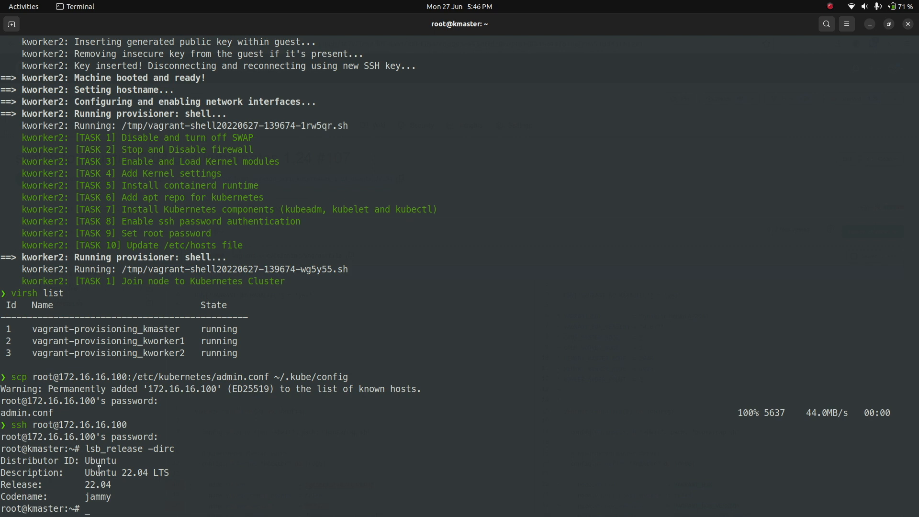
{"action": "mouse_move", "coordinate": [42, 461]}
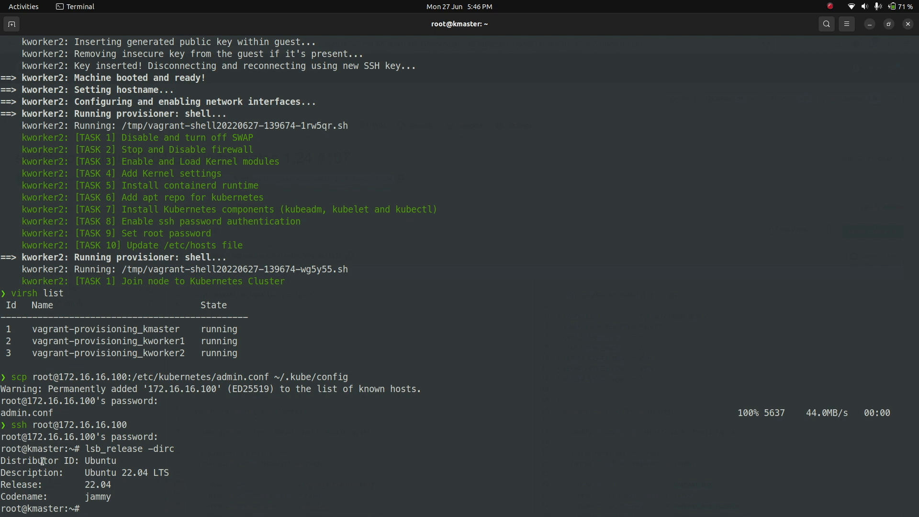
{"action": "mouse_move", "coordinate": [351, 422]}
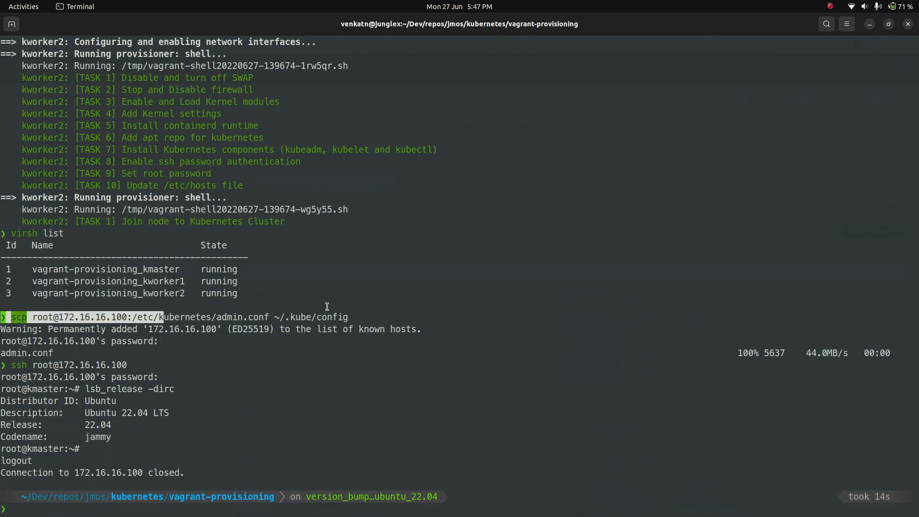
Step: Check 'k cluster-info' and prepare to list all resources in kube-system
{"action": "type", "text": "k cluster-info"}
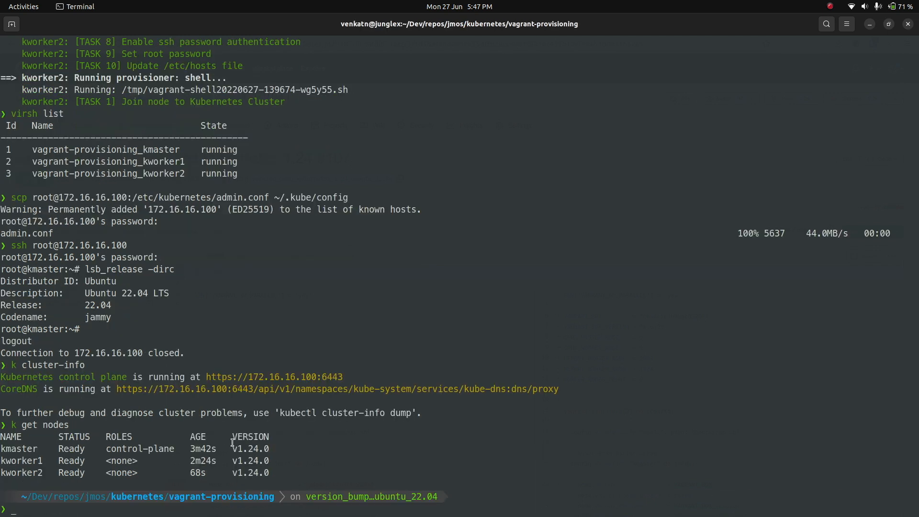
{"action": "mouse_move", "coordinate": [435, 284]}
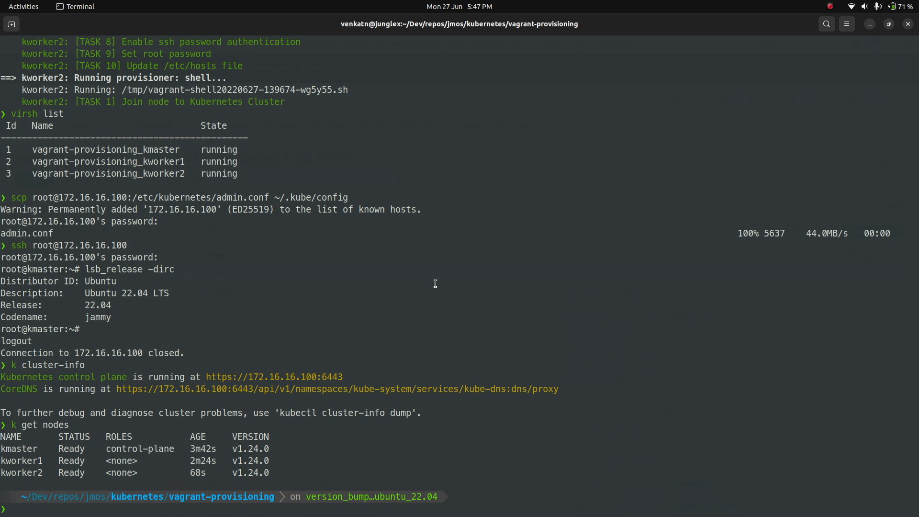
{"action": "type", "text": "k -n kube-system get all"}
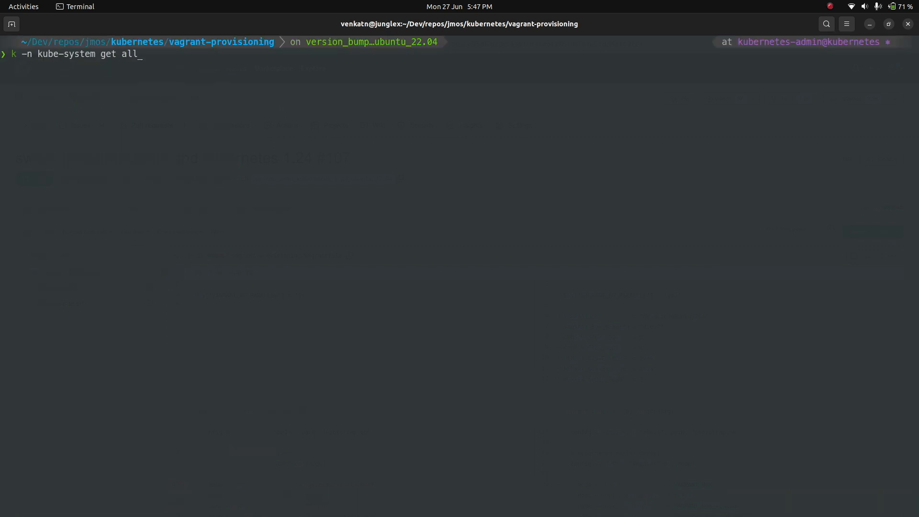
Step: List kube-system resources, create an nginx deployment and expose it as a NodePort on port 80
{"action": "key", "text": "Return"}
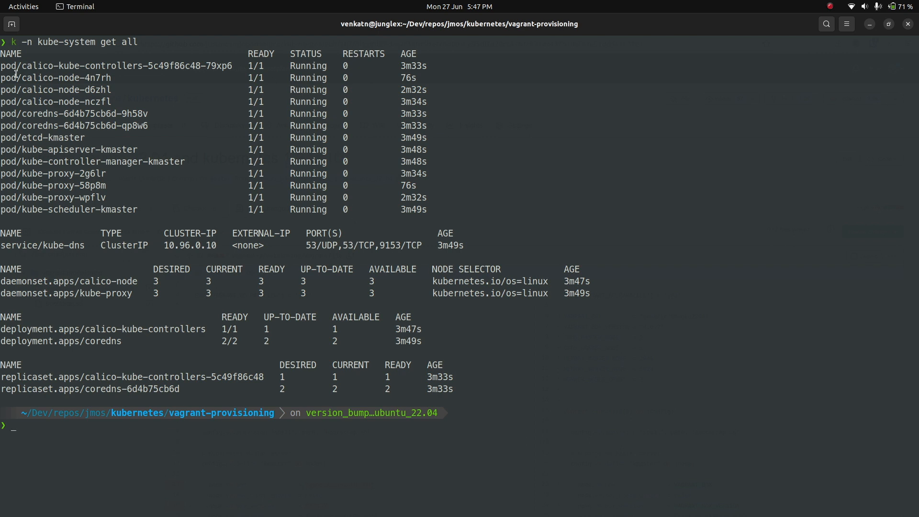
{"action": "mouse_move", "coordinate": [537, 375]}
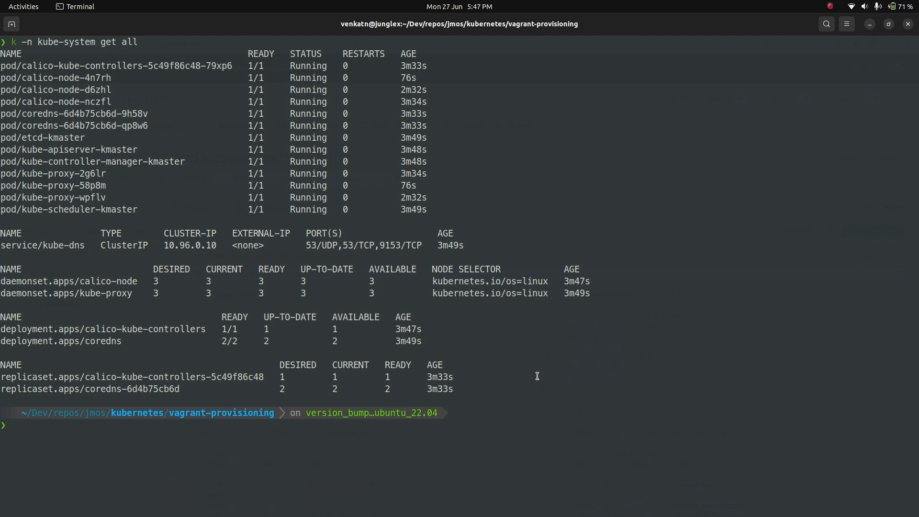
{"action": "type", "text": "k create deploy nginx --image nginx"}
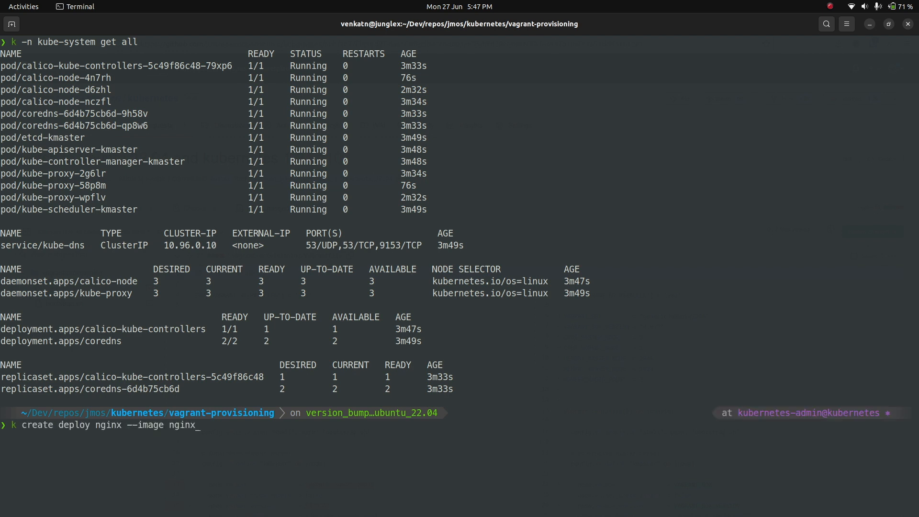
{"action": "key", "text": "Return"}
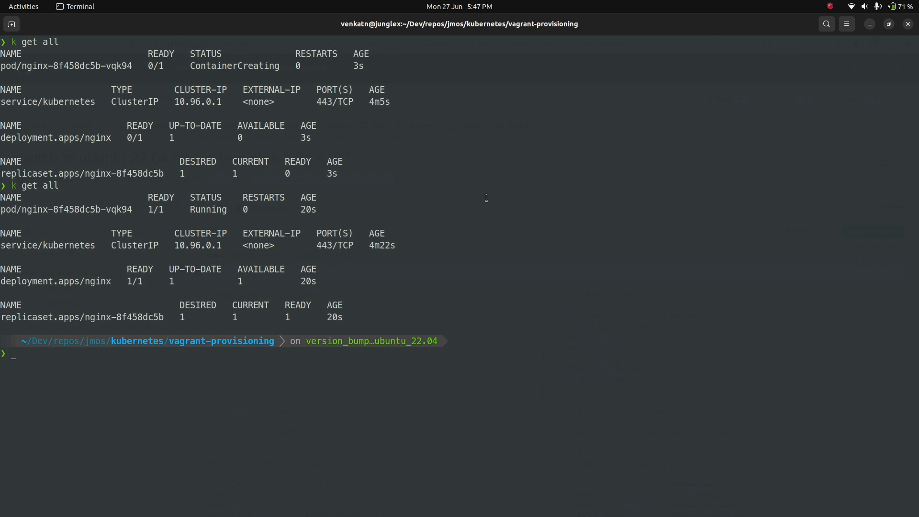
{"action": "type", "text": "k expose deploy nginx --type NodePort --port 80"}
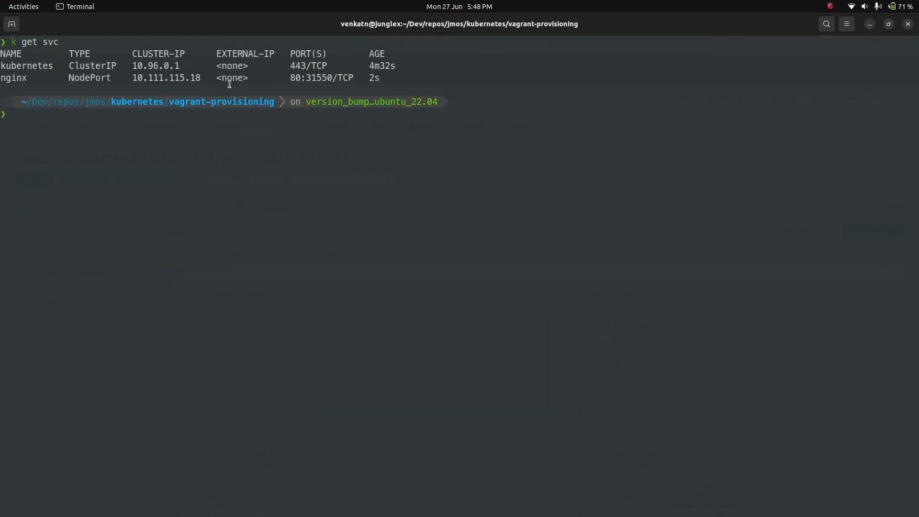
Step: Load the nginx welcome page with lynx on the NodePort from the 172.16.16.102 and .100 node addresses
{"action": "double_click", "coordinate": [312, 77]}
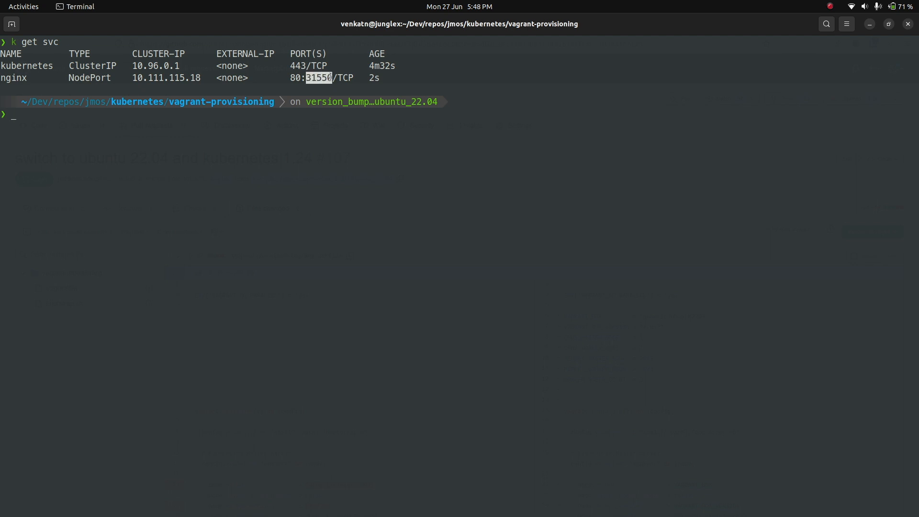
{"action": "type", "text": "lynx 172.16.16.102:30565"}
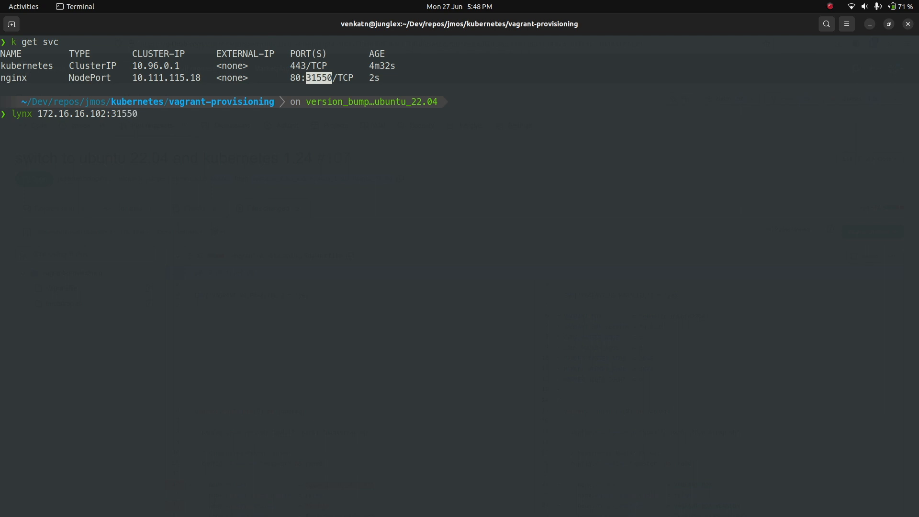
{"action": "key", "text": "Return"}
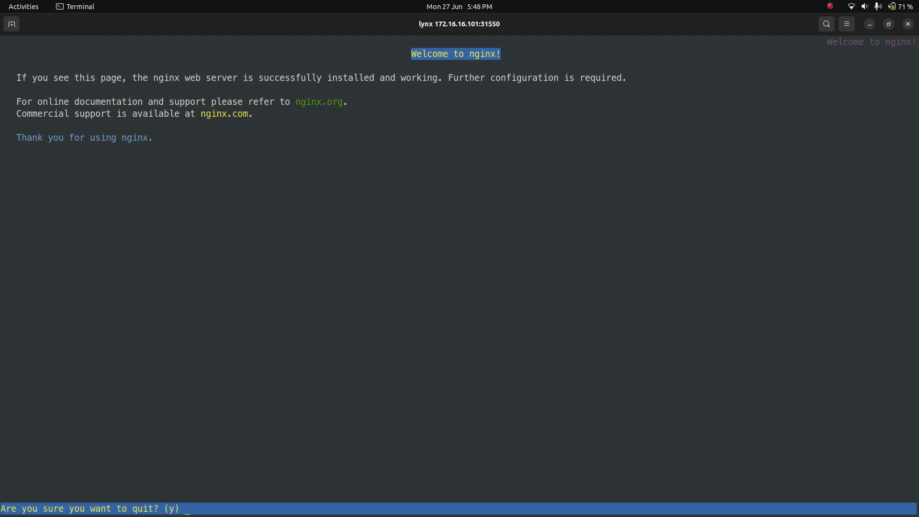
{"action": "key", "text": "y"}
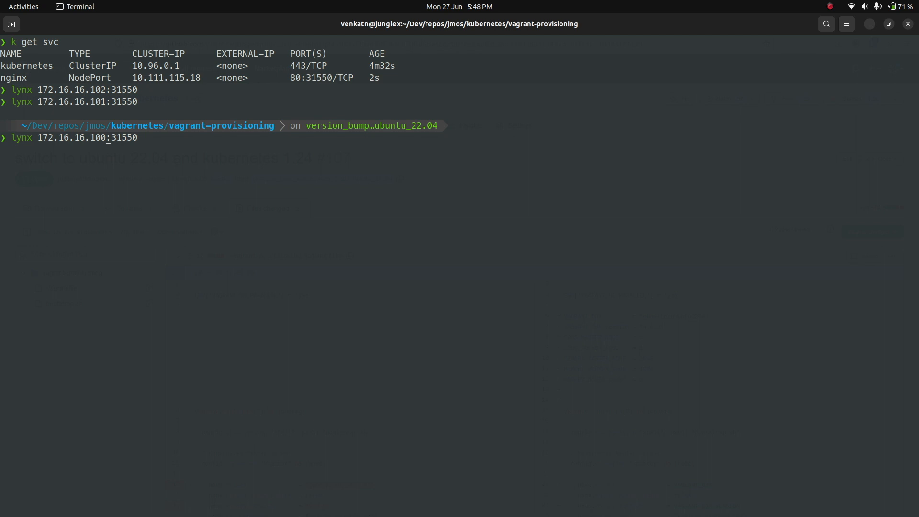
{"action": "key", "text": "Return"}
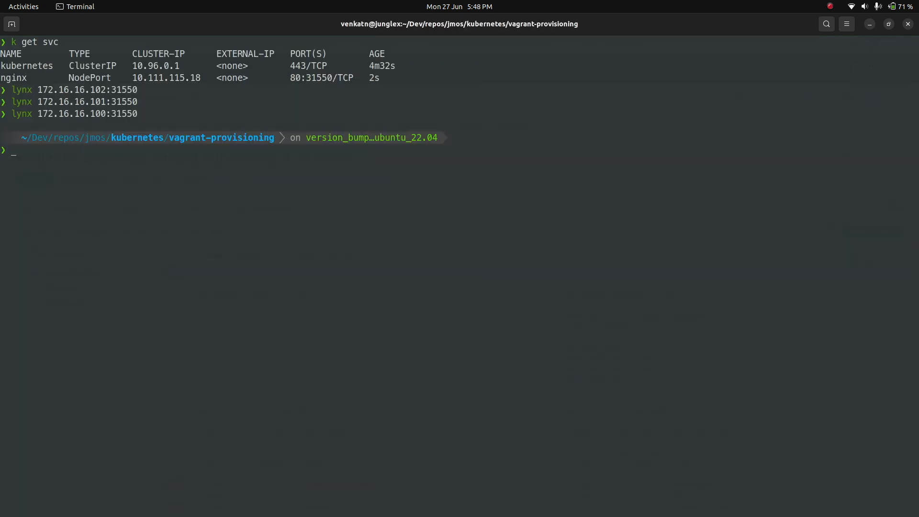
{"action": "type", "text": "vagrant up --provider libvirt"}
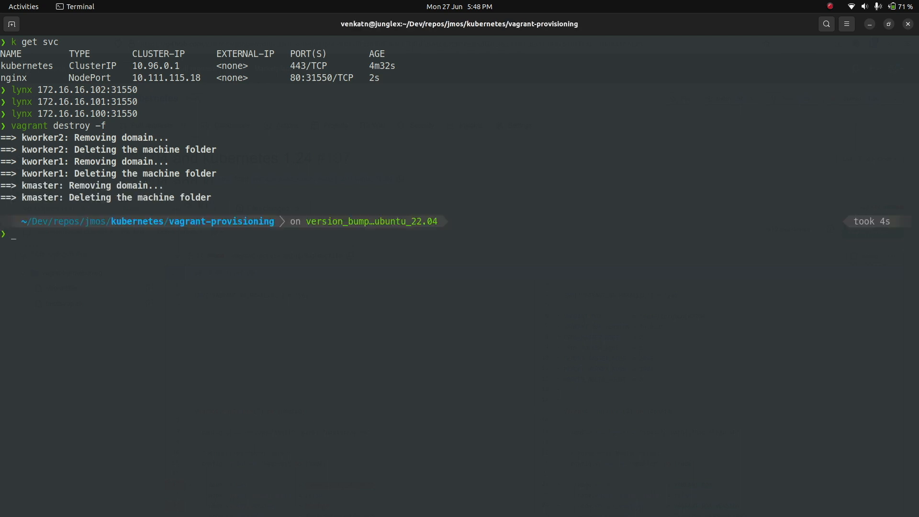
Step: Remove the local ~/.kube configuration folder
{"action": "type", "text": "rm -rf ~/.kube"}
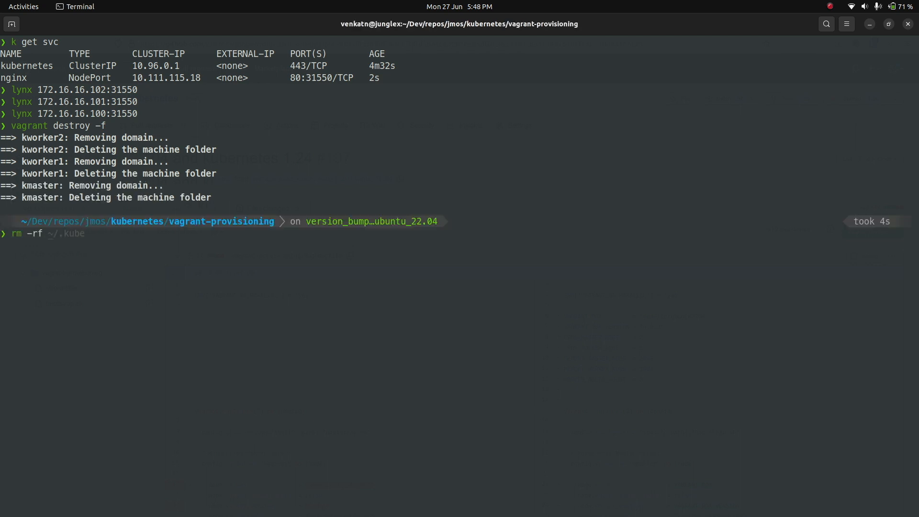
{"action": "key", "text": "Return"}
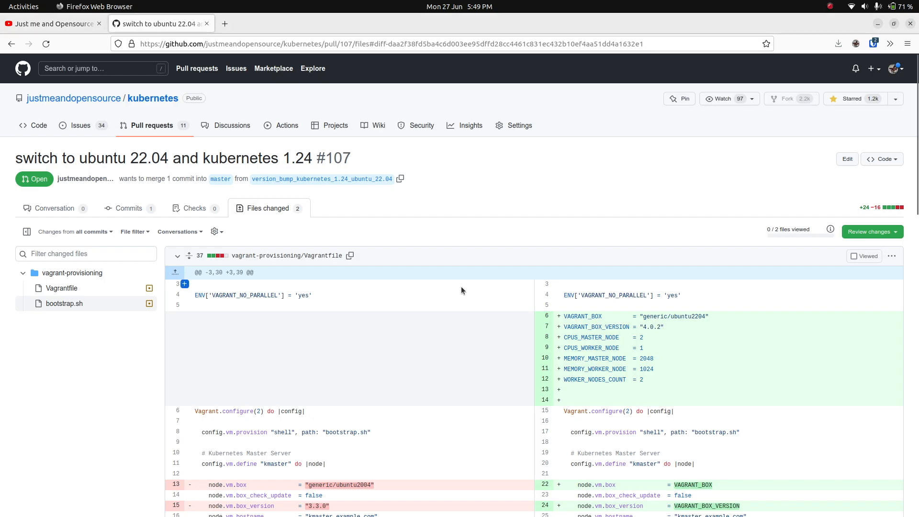
{"action": "mouse_move", "coordinate": [435, 212]}
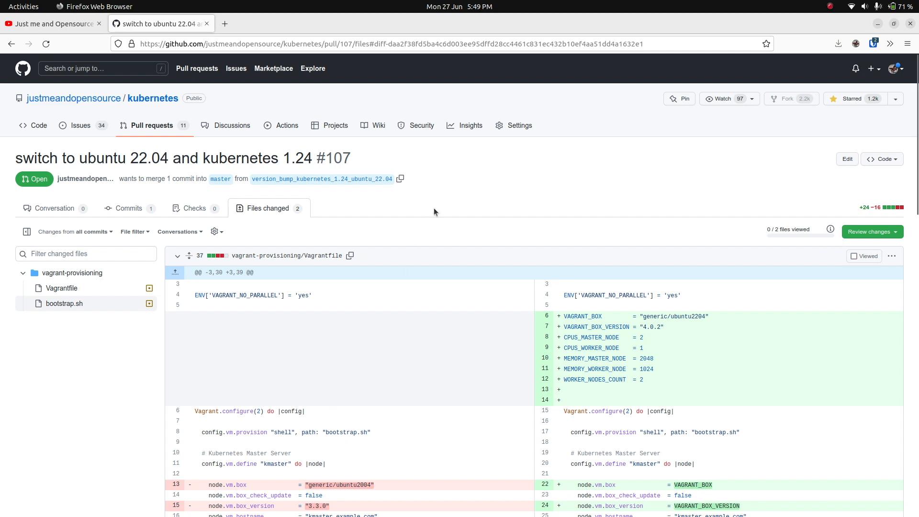
{"action": "mouse_move", "coordinate": [439, 207]}
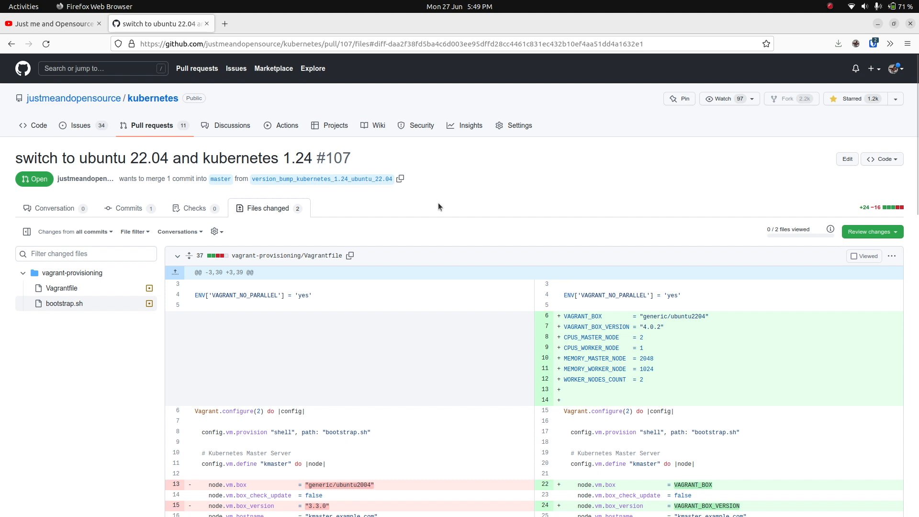
{"action": "mouse_move", "coordinate": [404, 215]}
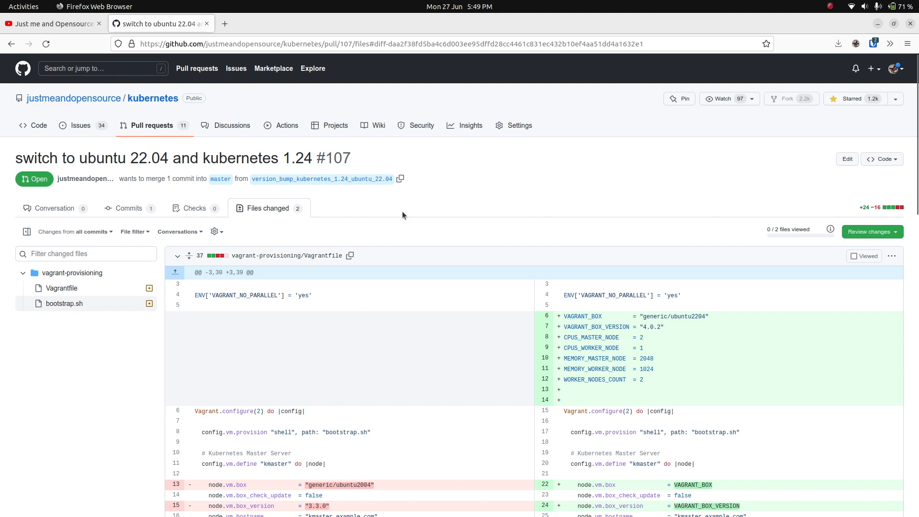
{"action": "mouse_move", "coordinate": [163, 158]}
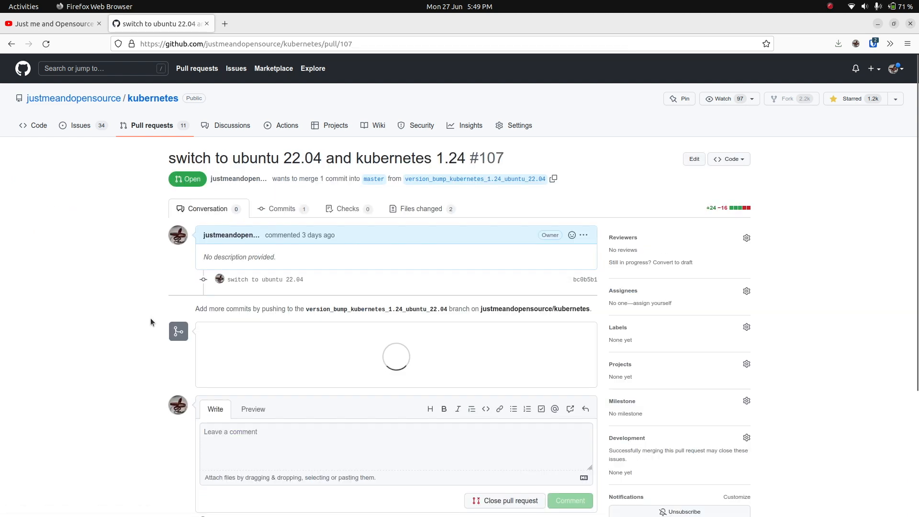
Step: Squash-merge pull request #107 into master and return to the repository's code page
{"action": "scroll", "scroll_direction": "down", "scroll_amount": 3}
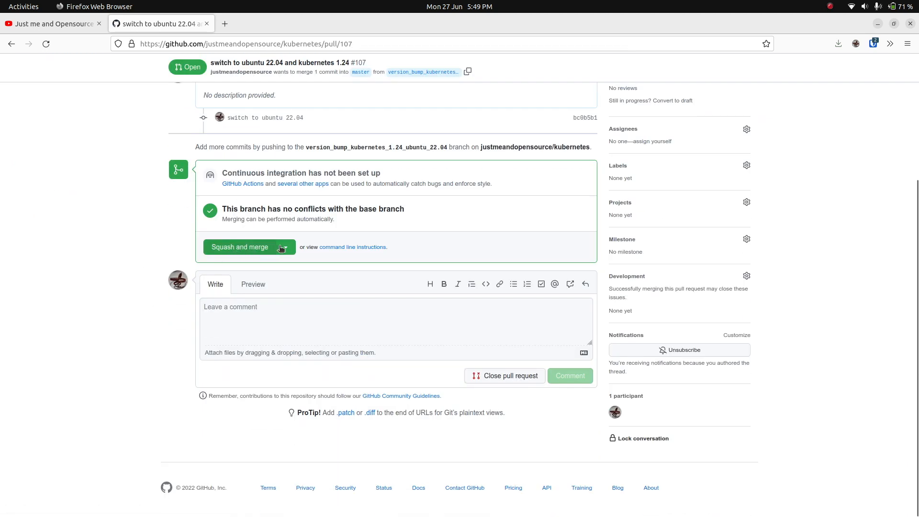
{"action": "left_click", "coordinate": [239, 247]}
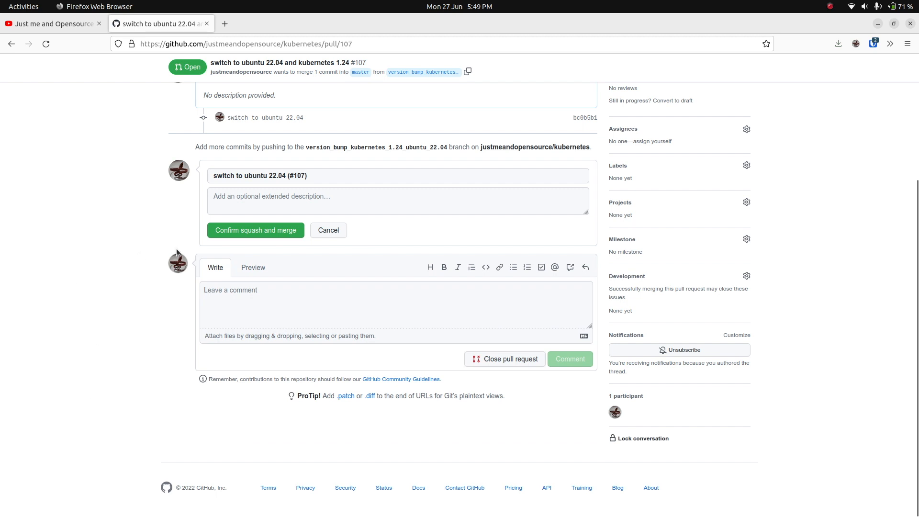
{"action": "left_click", "coordinate": [255, 230]}
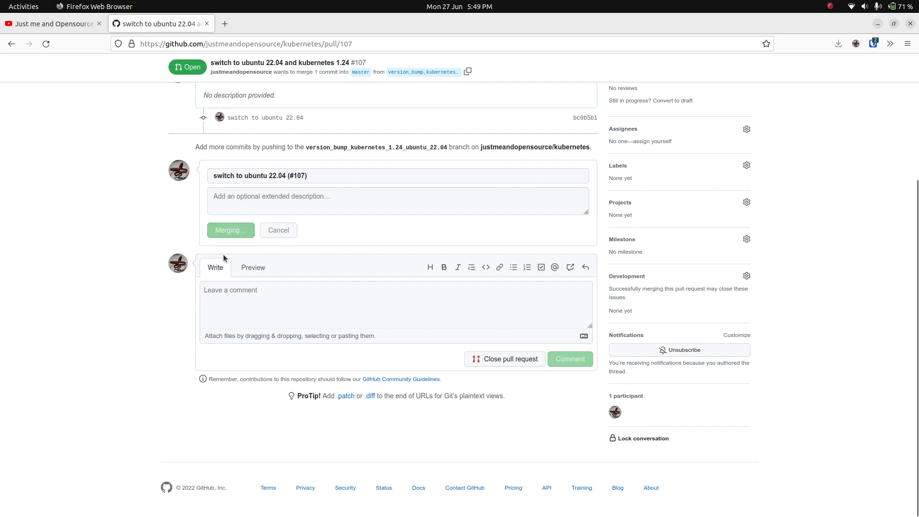
{"action": "left_click", "coordinate": [230, 230]}
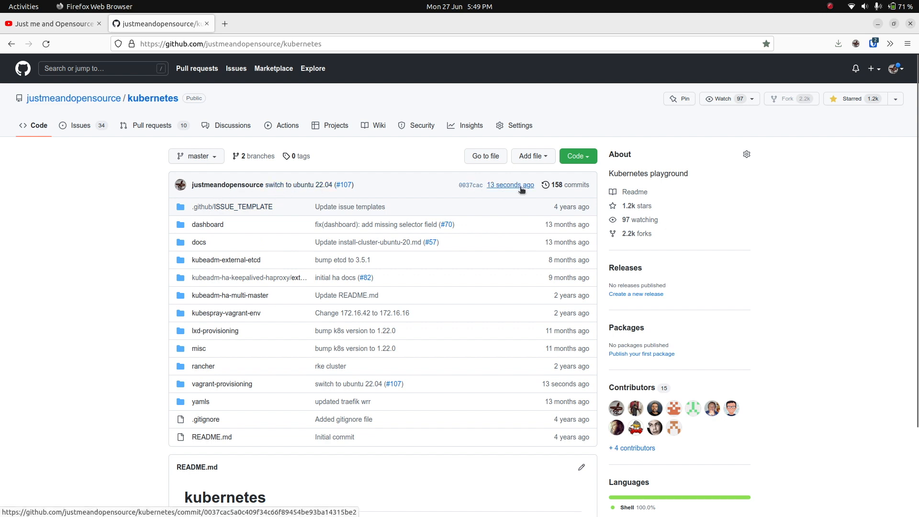
{"action": "mouse_move", "coordinate": [85, 294]}
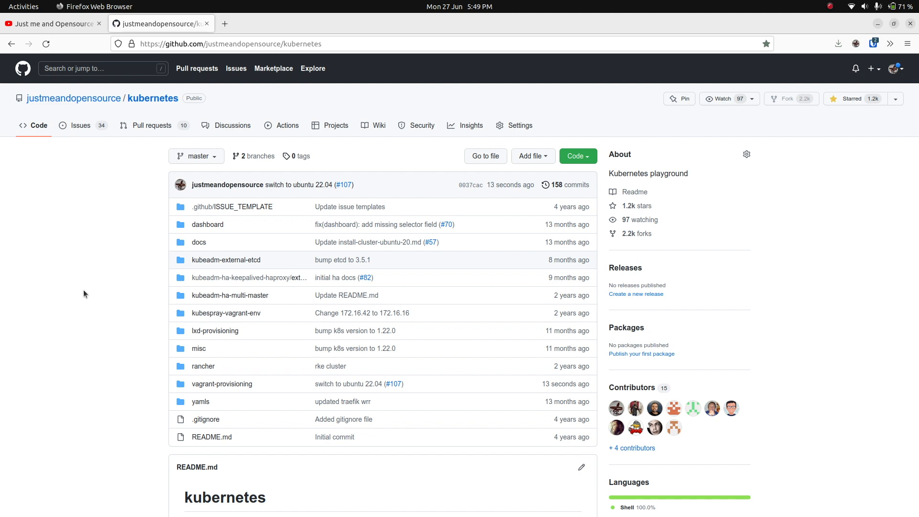
{"action": "mouse_move", "coordinate": [92, 238]}
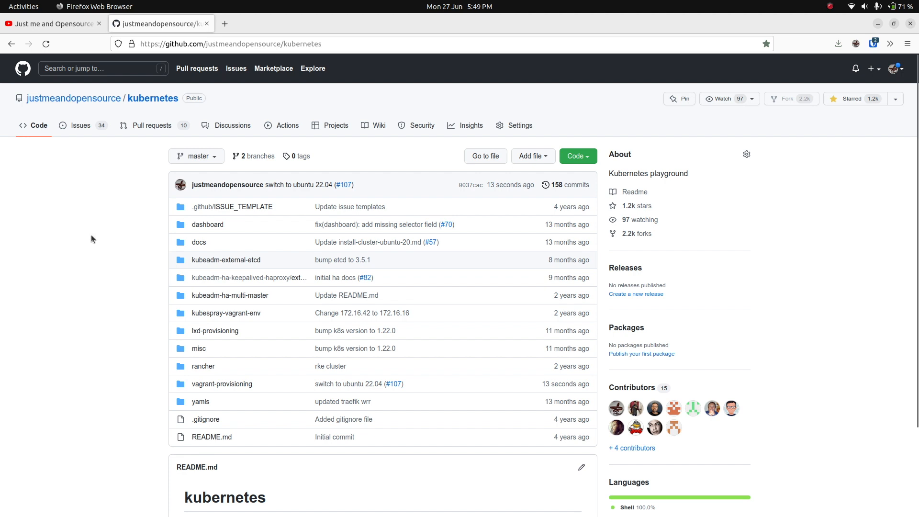
{"action": "mouse_move", "coordinate": [83, 231]}
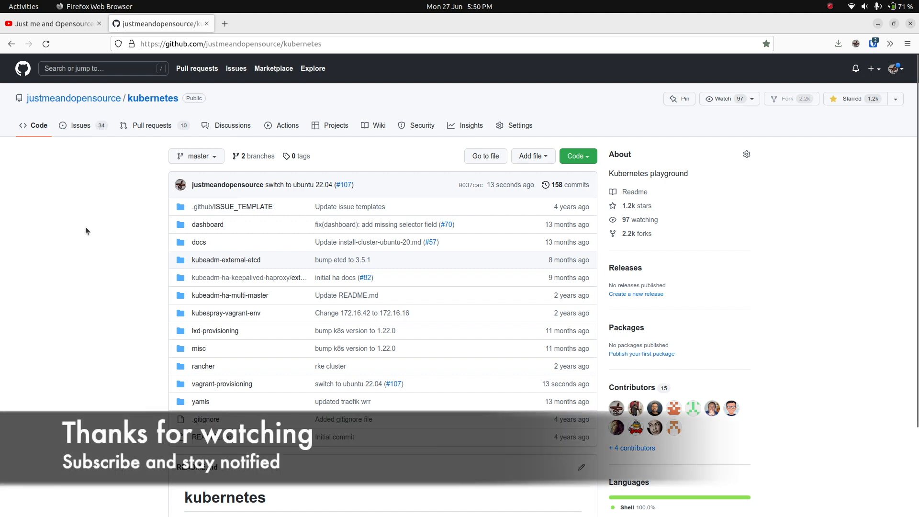
{"action": "mouse_move", "coordinate": [85, 232]}
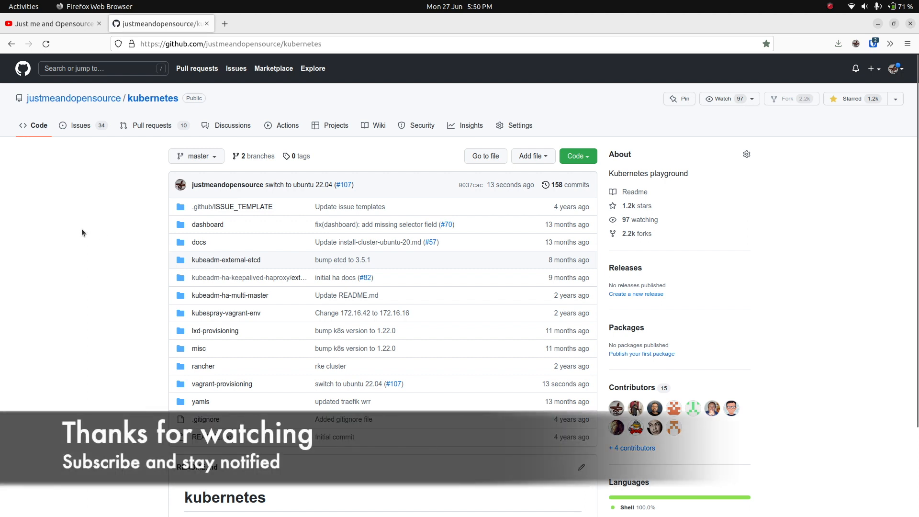